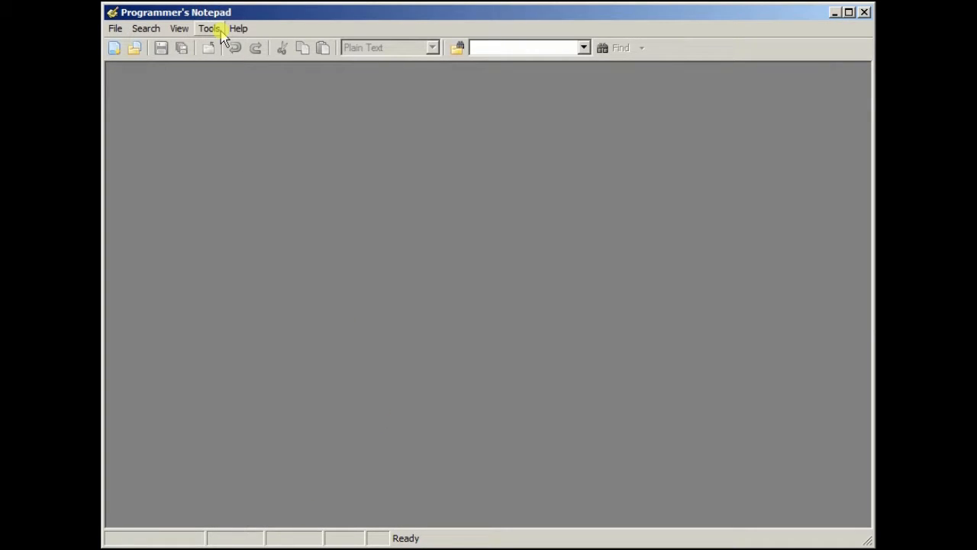
Start a new blank document in Programmer's Notepad.
left_click(209, 28)
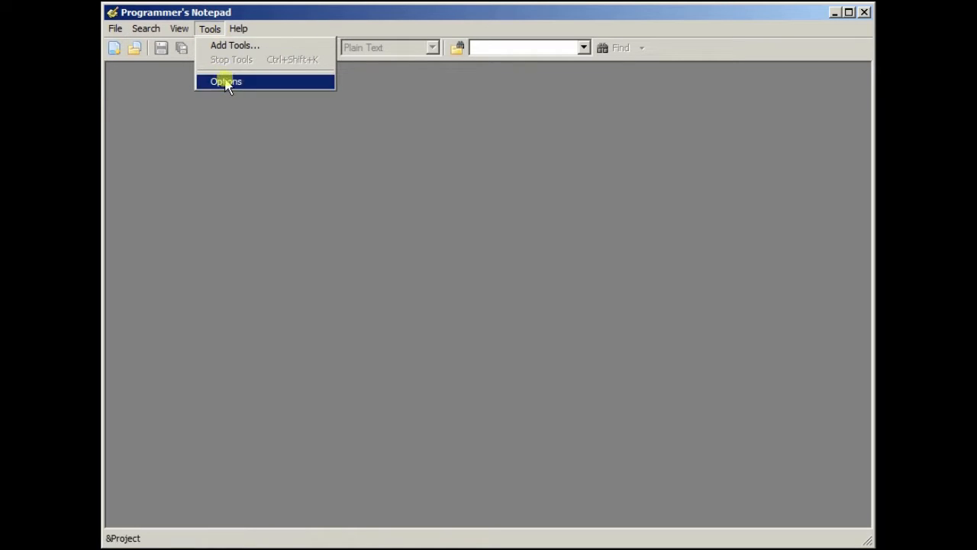
left_click(225, 82)
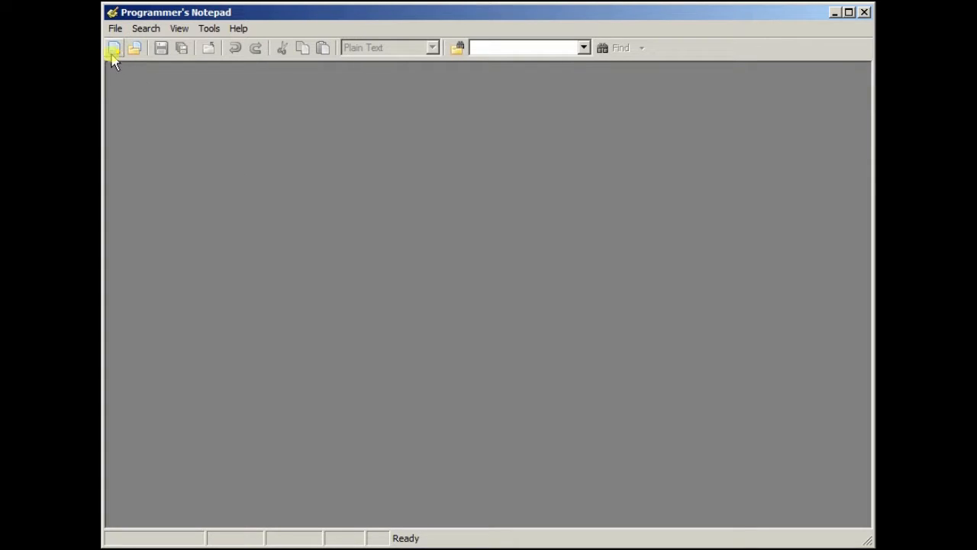
left_click(113, 48)
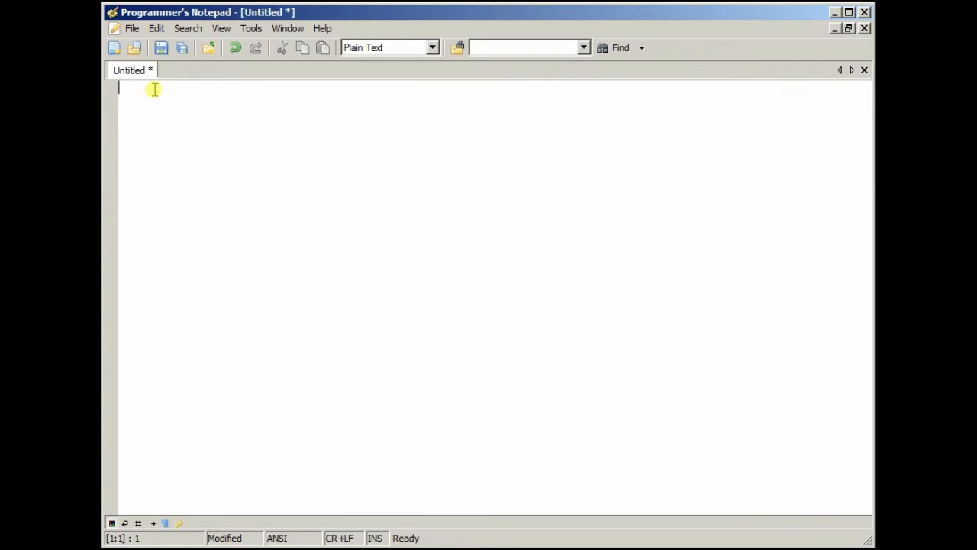
Save the new document as test2.asm in the D:\Z80 folder.
left_click(131, 29)
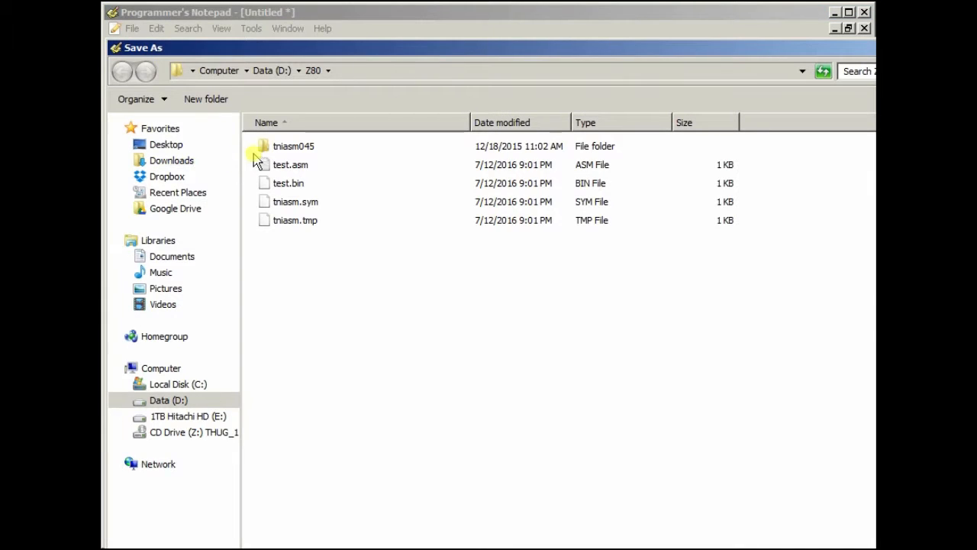
left_click(290, 164)
type("test2.asm")
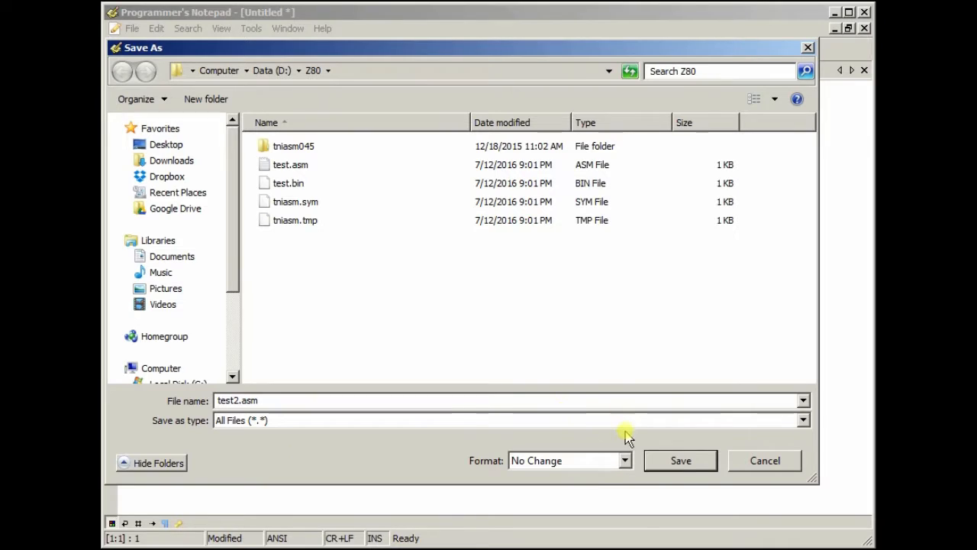
left_click(680, 460)
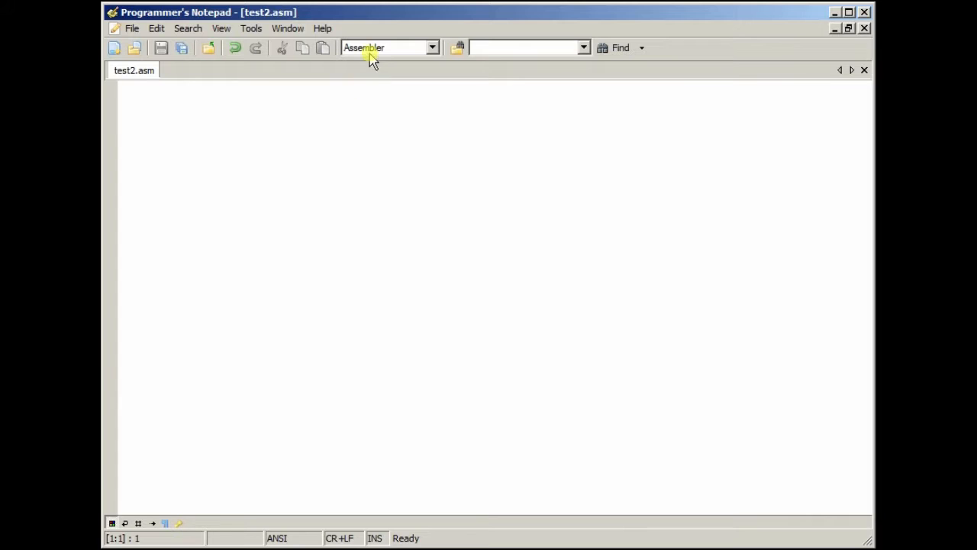
Keep the Assembler scheme and review the Tools menu's Assemble code (Z80) and Open BIN in XVI32 entries.
left_click(432, 48)
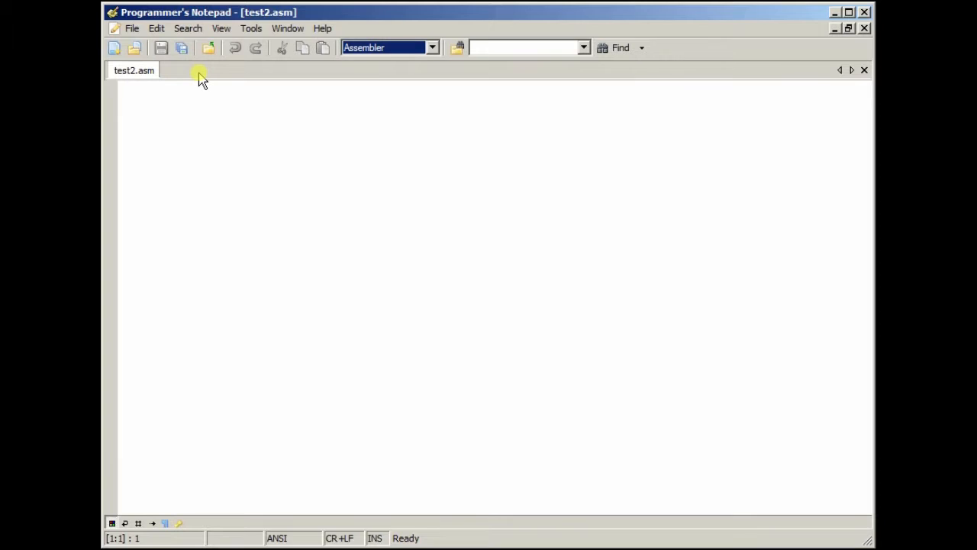
left_click(251, 29)
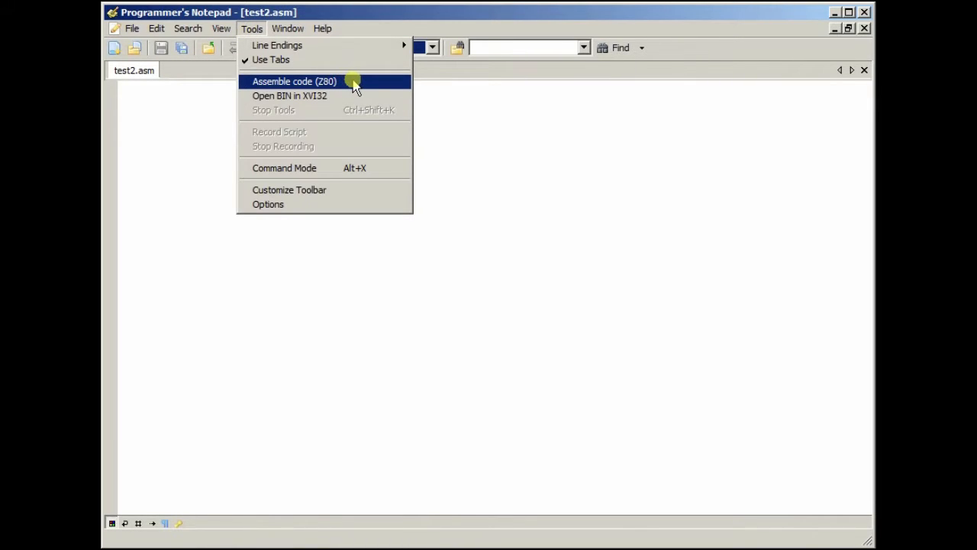
mouse_move(351, 96)
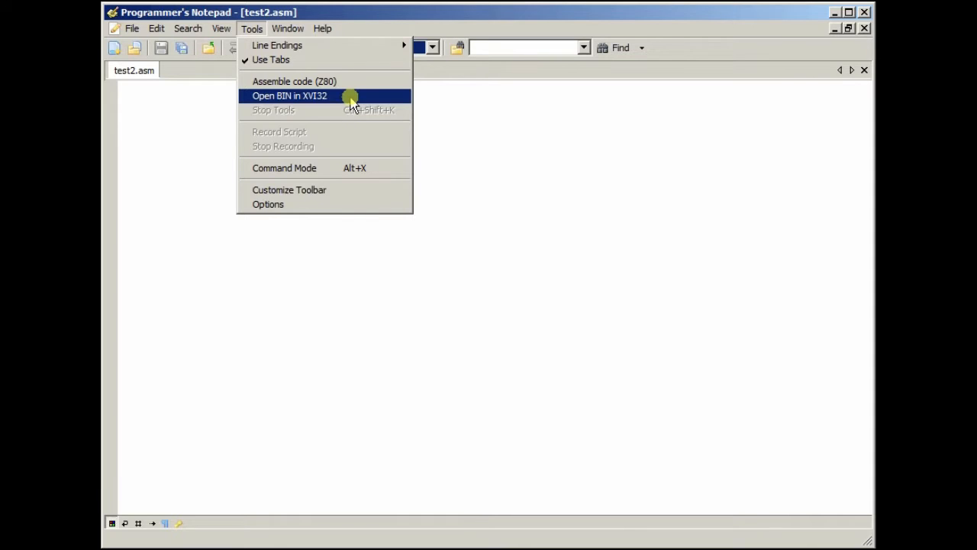
left_click(432, 47)
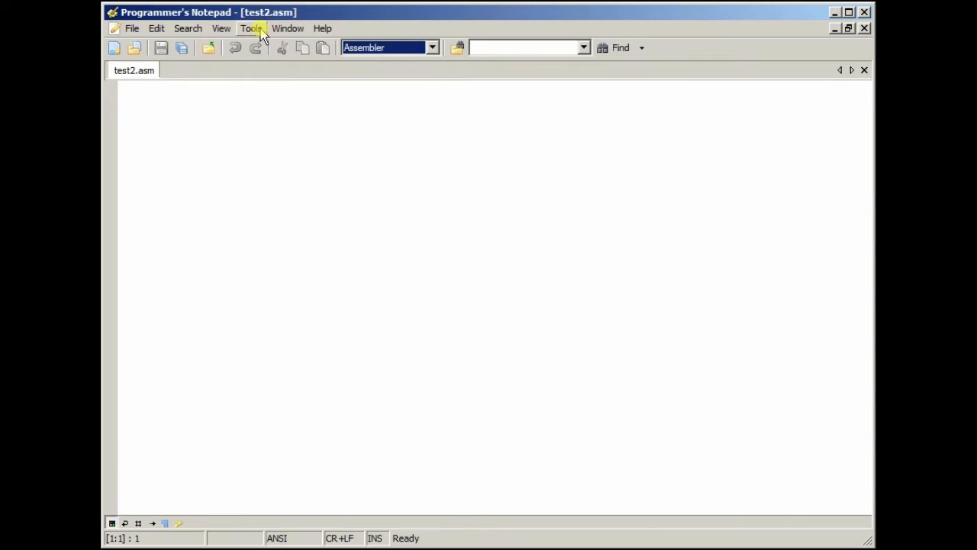
left_click(251, 28)
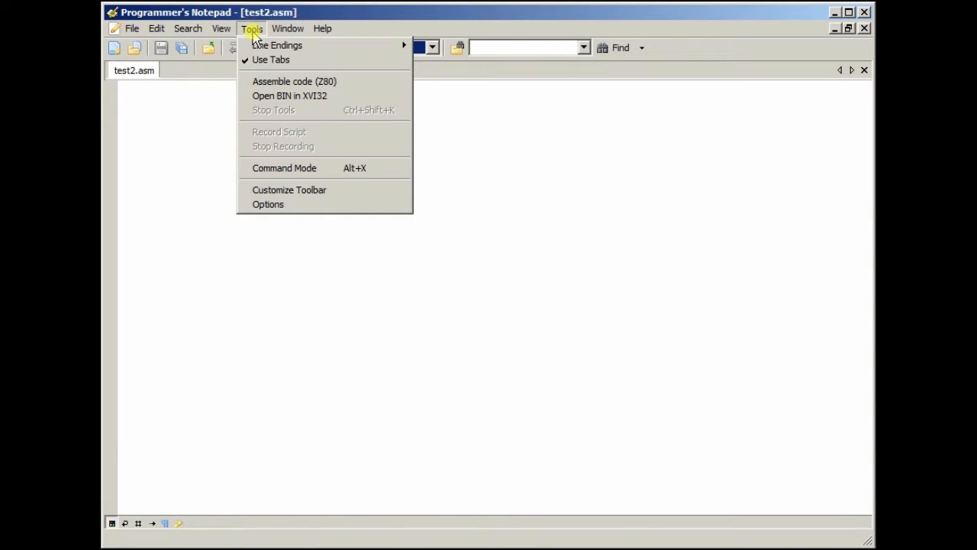
mouse_move(304, 203)
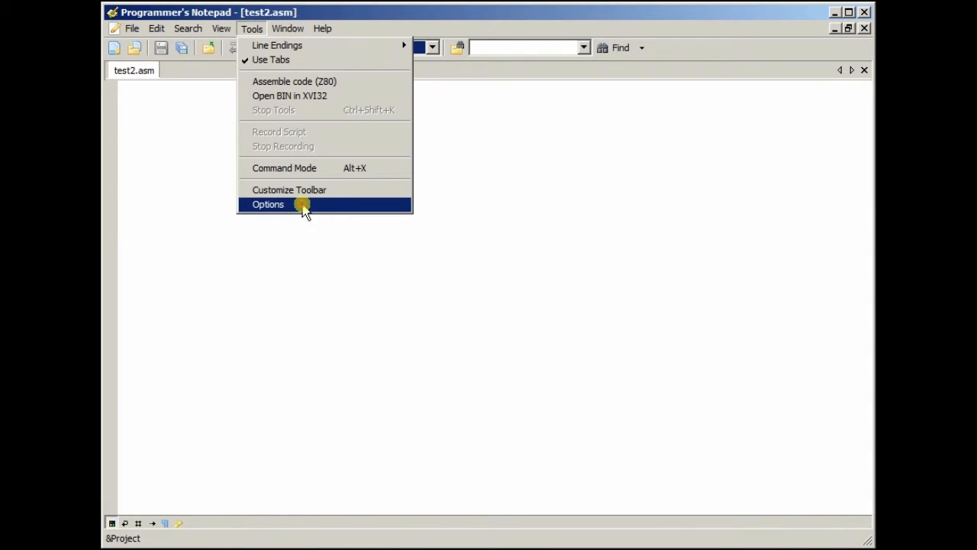
In Options > Tools, remove the Assembler scheme's existing tools and start adding one.
left_click(268, 204)
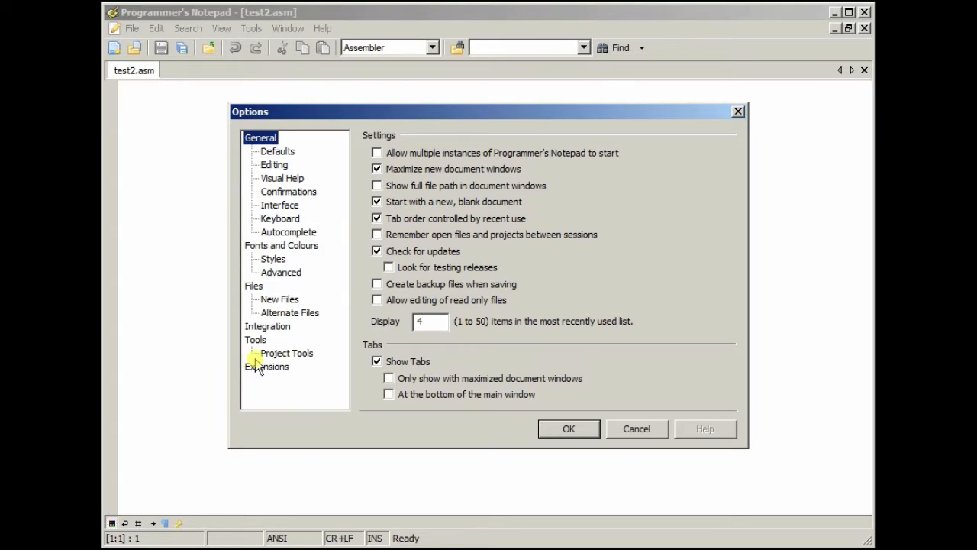
left_click(255, 339)
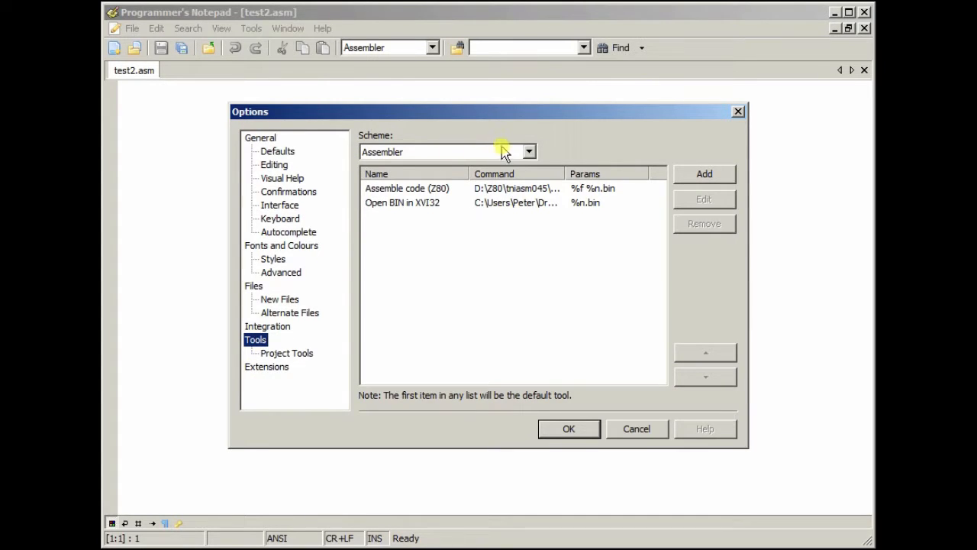
left_click(529, 151)
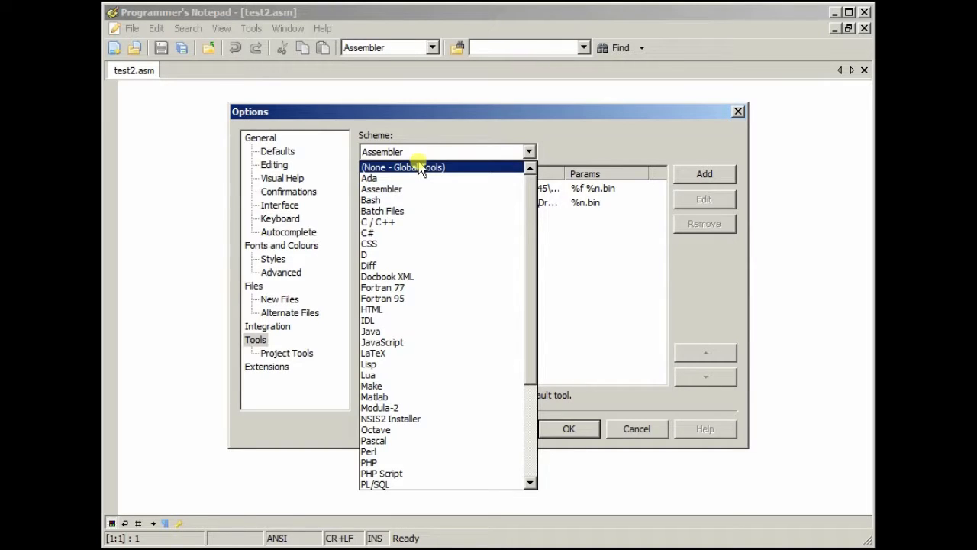
left_click(382, 188)
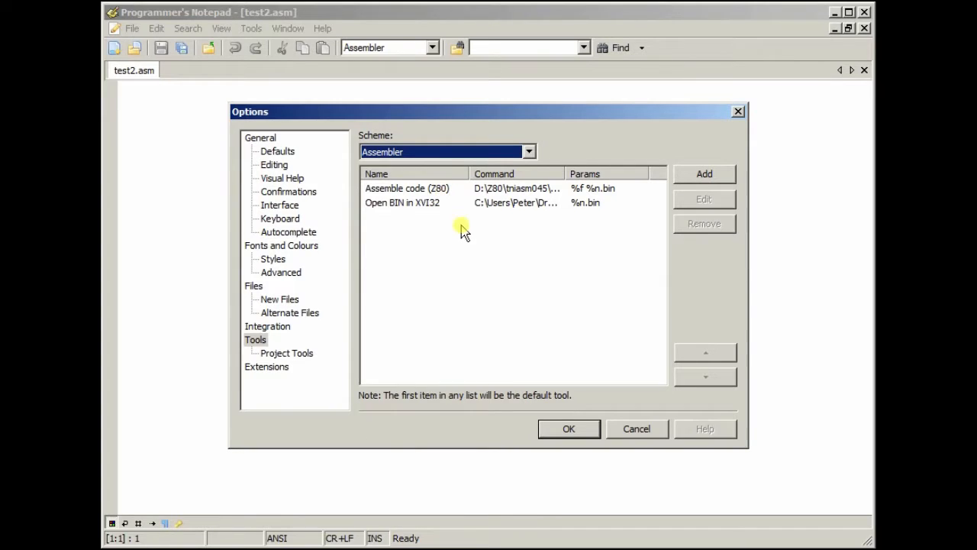
left_click(407, 188)
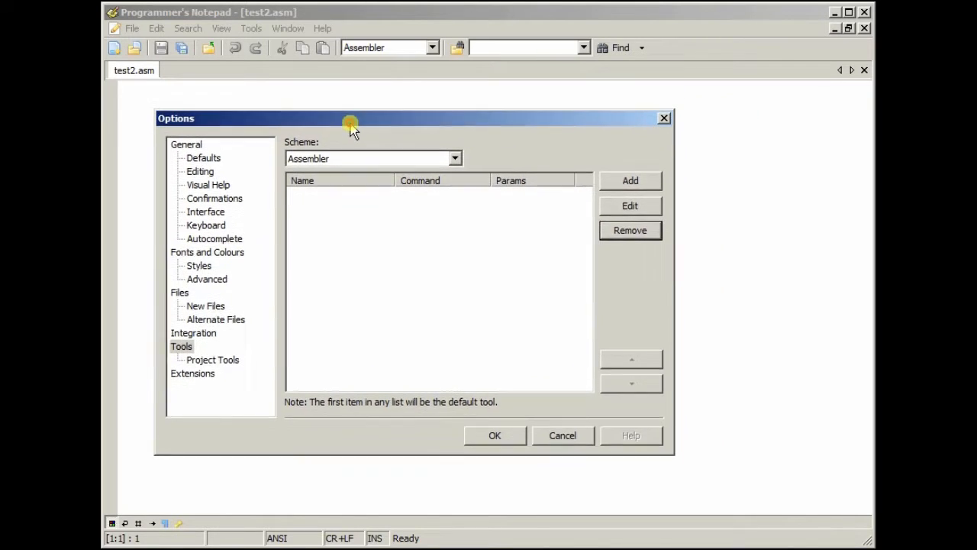
left_click(629, 181)
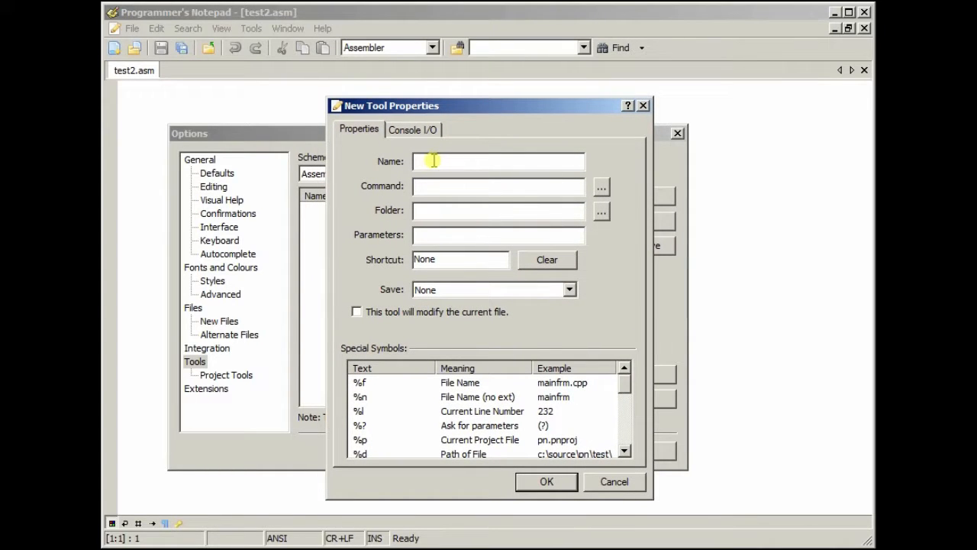
Name the tool 'Asseble code (Z80)' with command D:\Z80\tniasm045\tniasm.exe.
type("A")
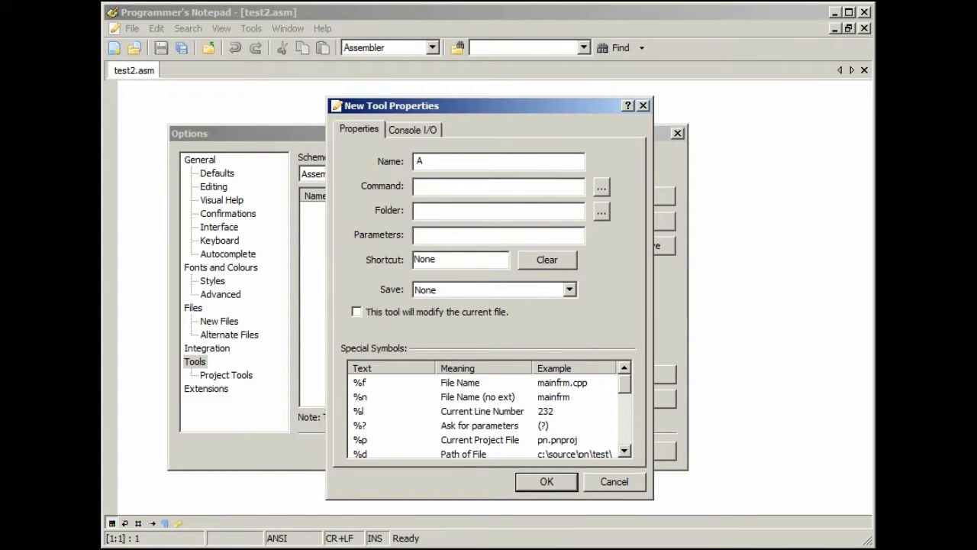
type("sseble code (")
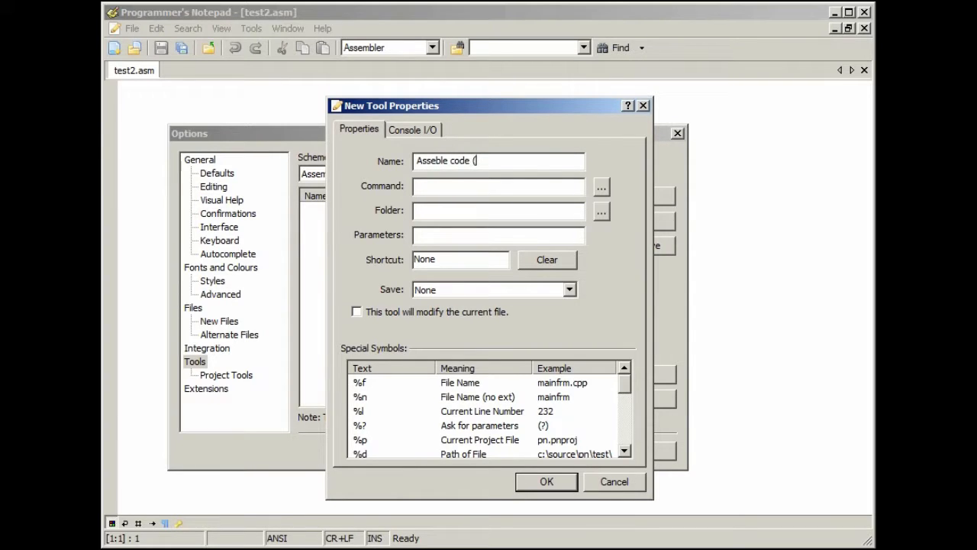
type("Z80)")
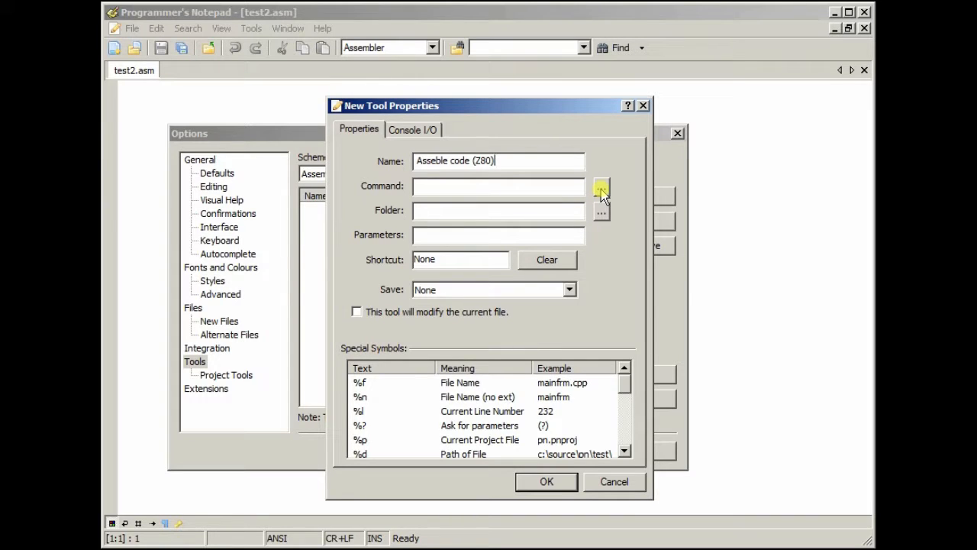
left_click(601, 188)
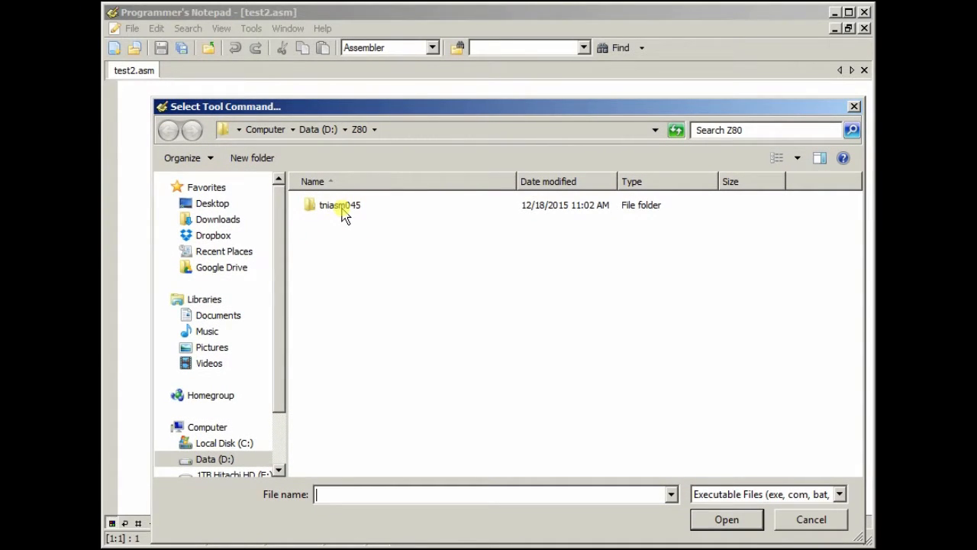
double_click(339, 205)
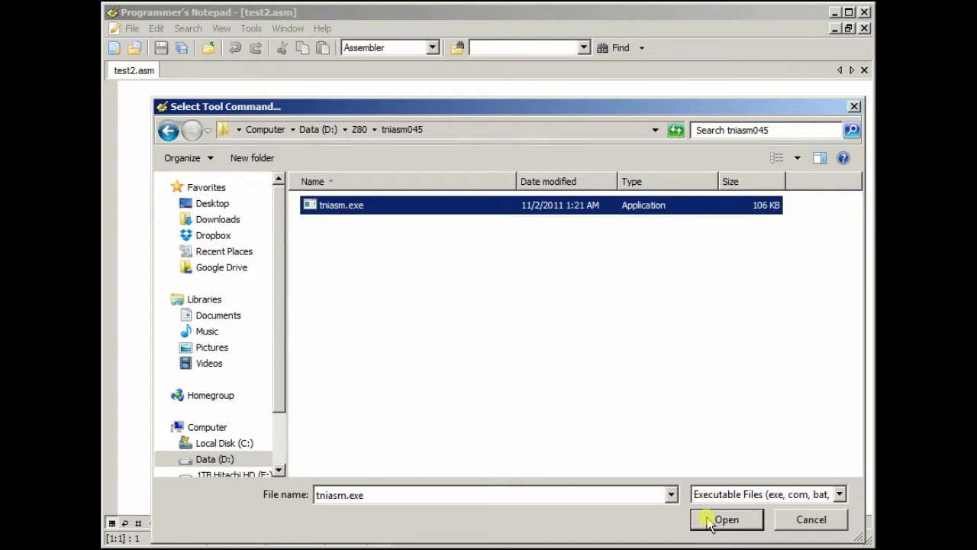
left_click(726, 519)
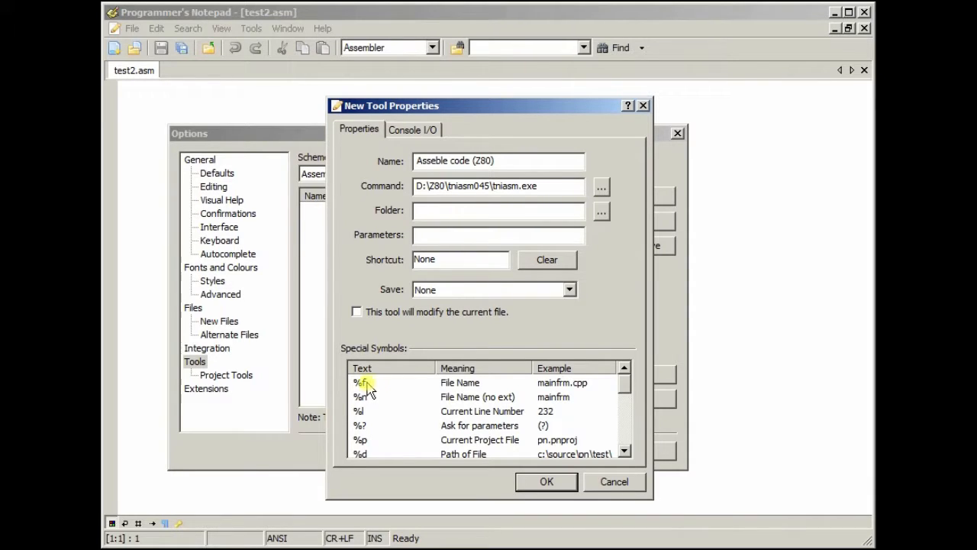
mouse_move(477, 455)
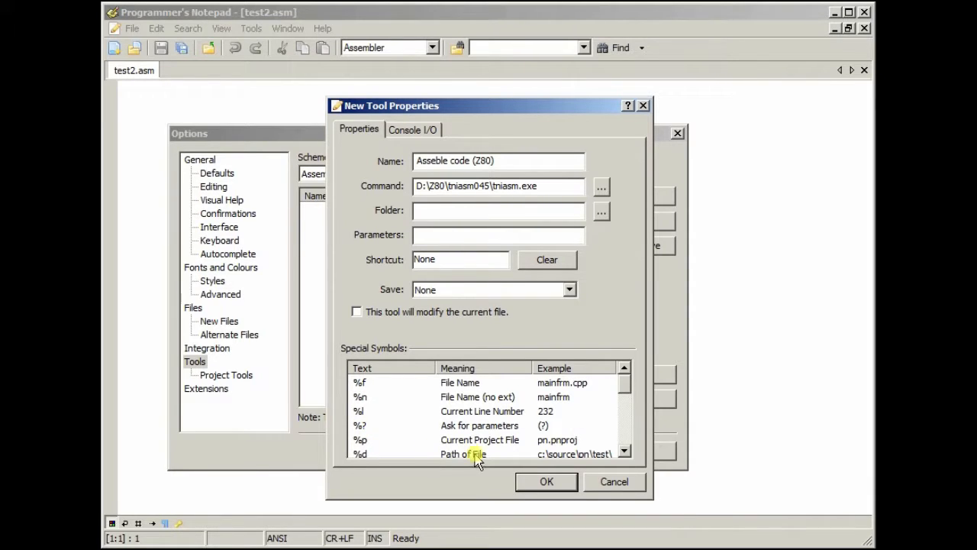
scroll("down", 3)
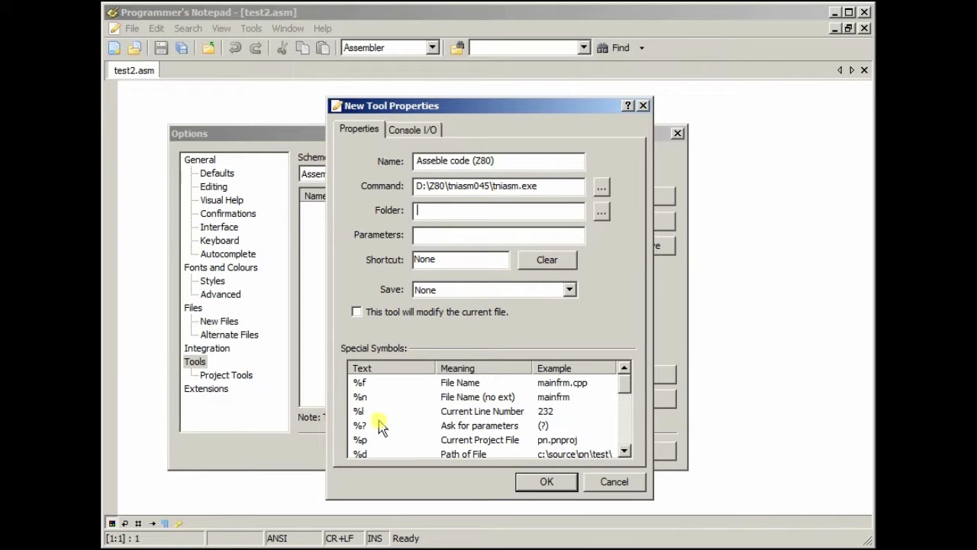
Set the assembler tool's Folder field to %d.
type("%")
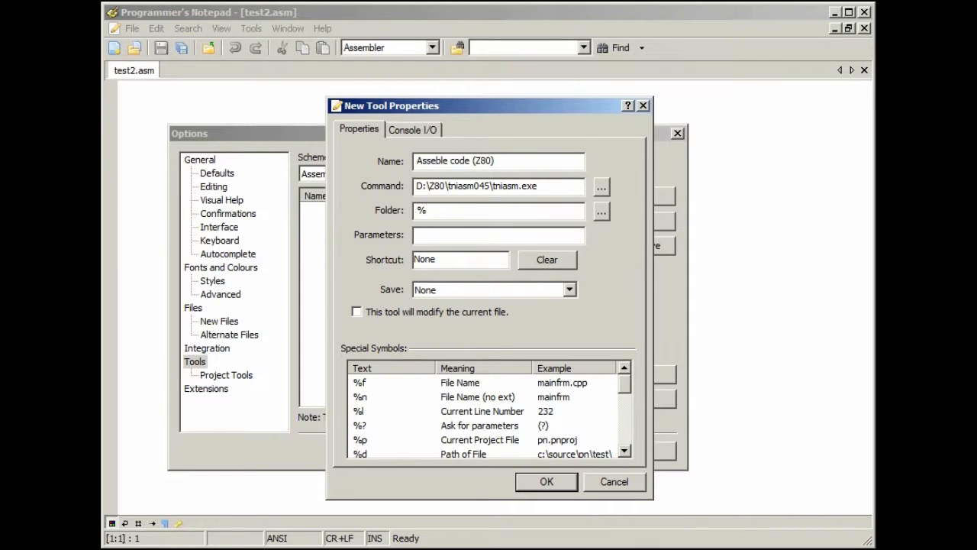
type("d")
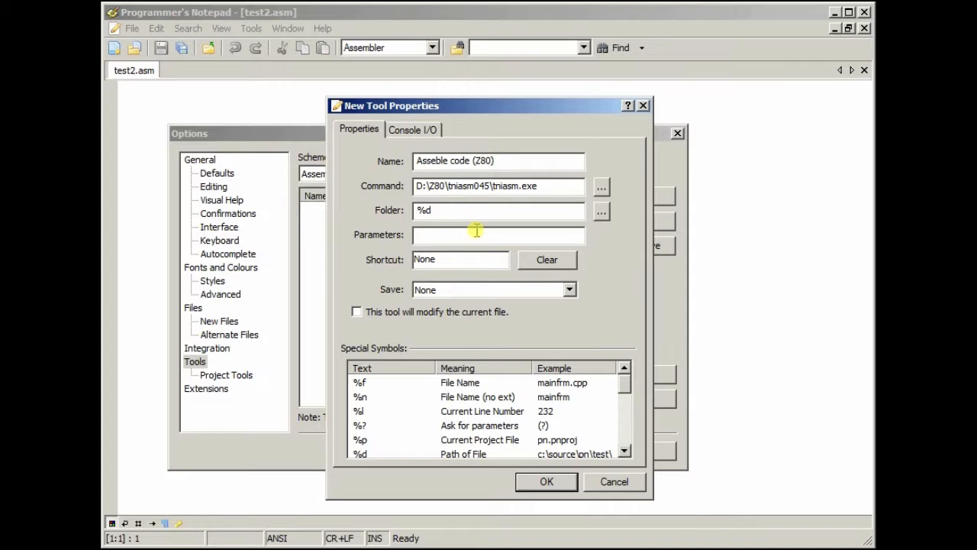
left_click(496, 235)
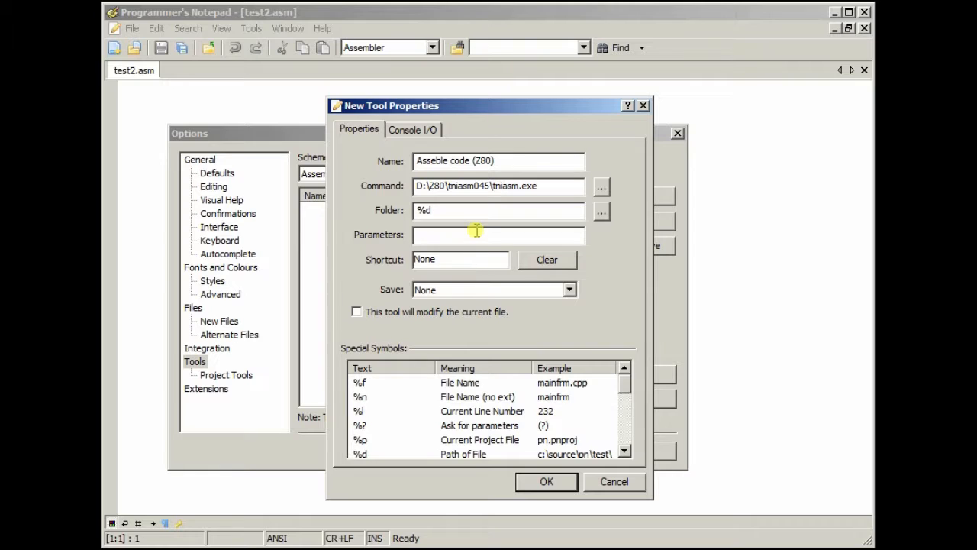
Enter parameters %d%f %d%n.bin, check Console I/O, and confirm the tool with OK.
type("%d")
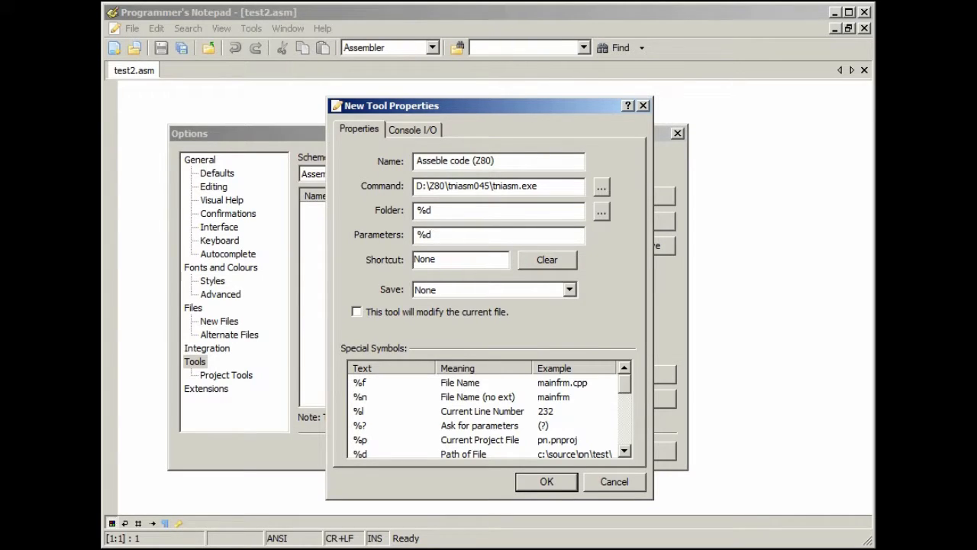
type("%f")
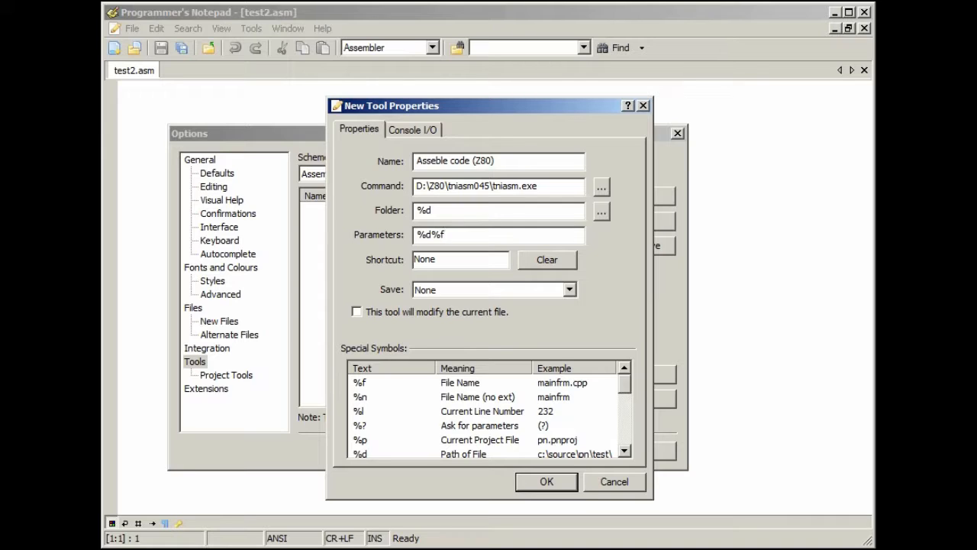
left_click(498, 235)
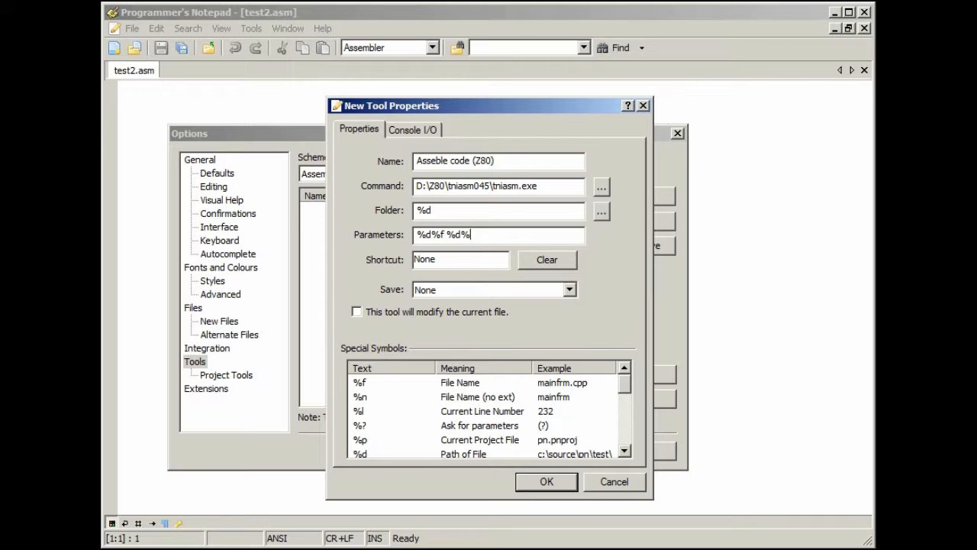
type("n.")
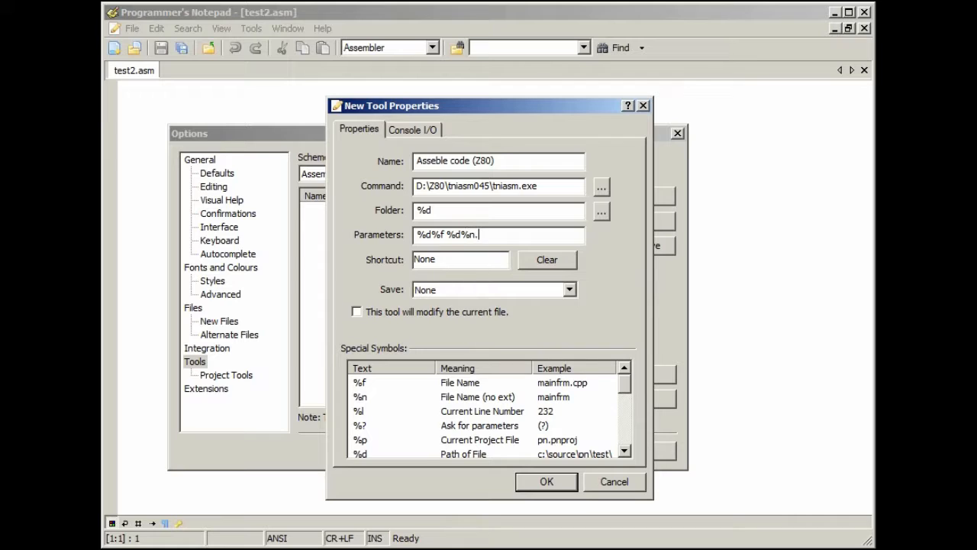
type("bin")
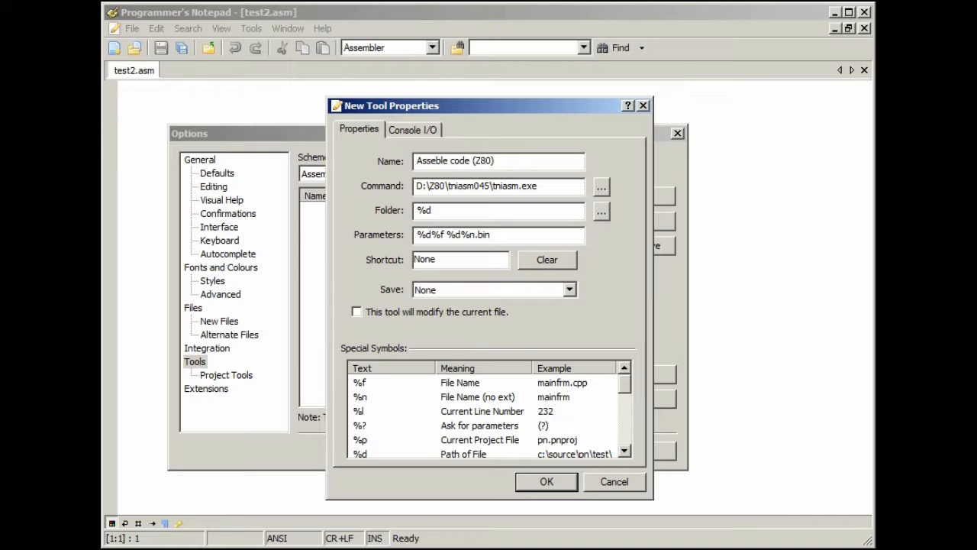
mouse_move(513, 335)
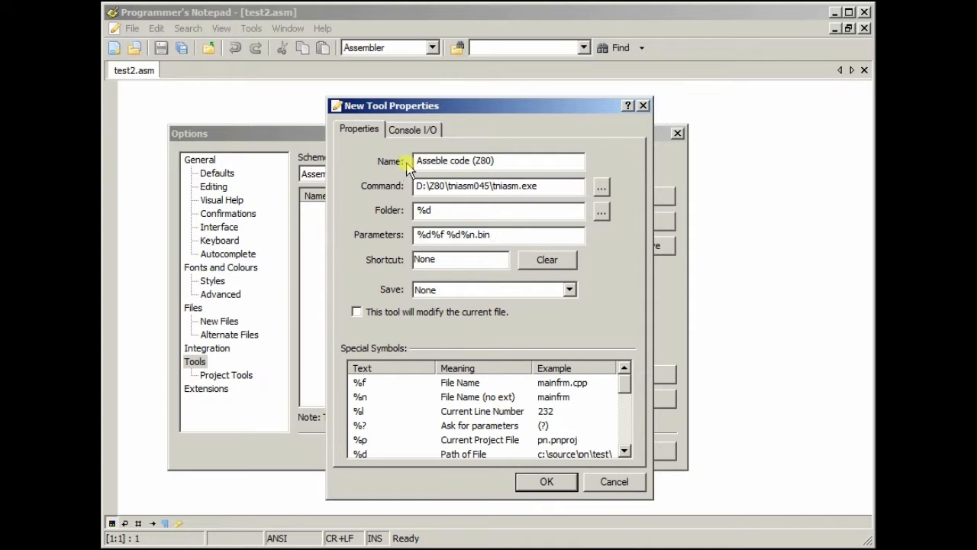
left_click(412, 129)
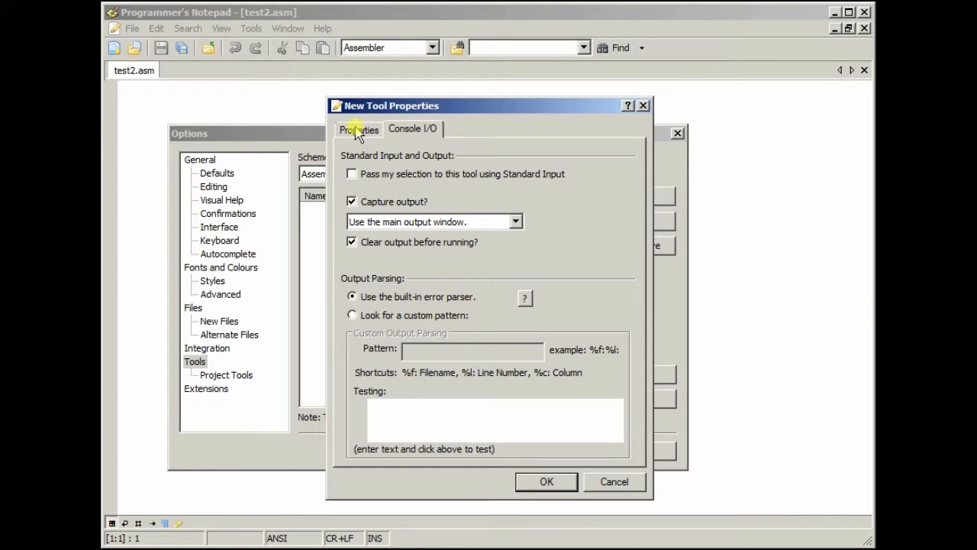
left_click(358, 128)
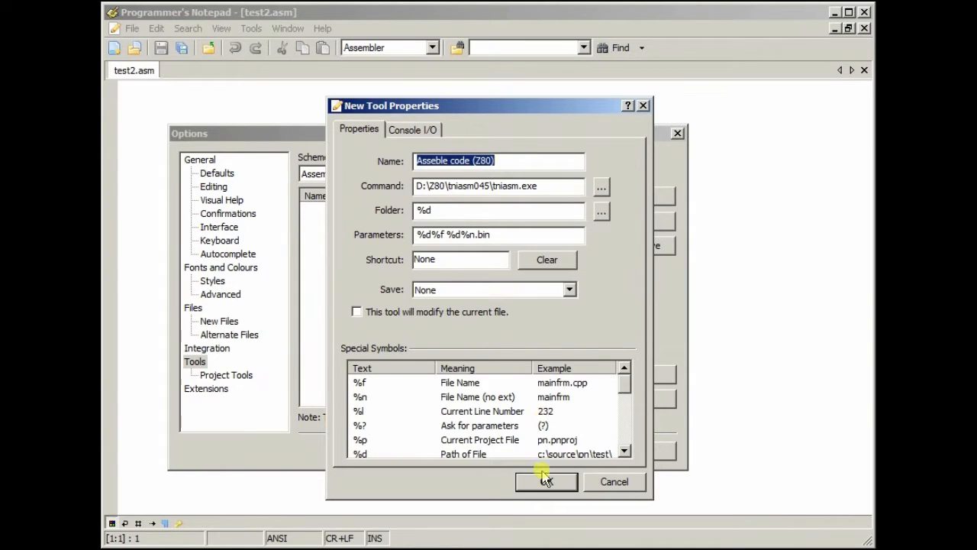
left_click(545, 481)
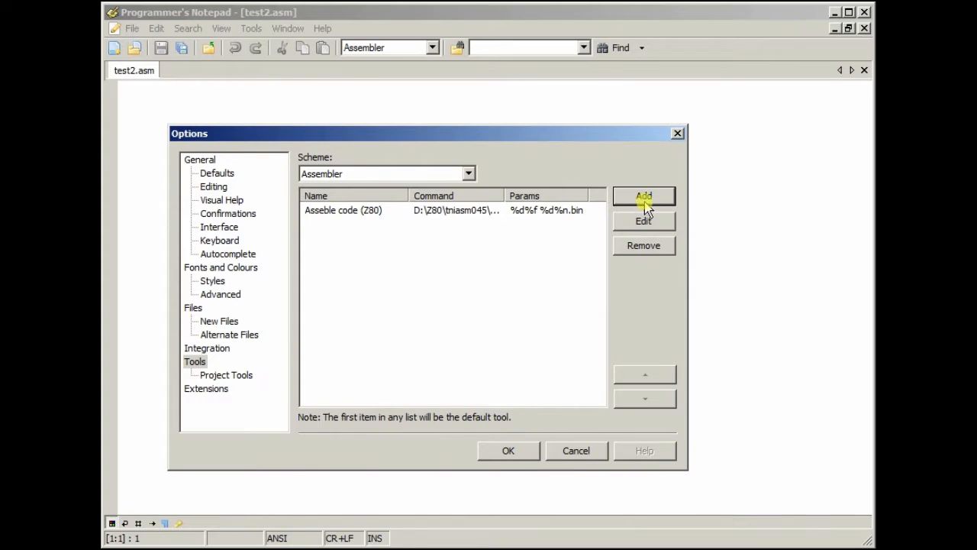
Add a tool named 'Open BIN in XVI32' running xvi32.exe from Dropbox\Z80 stuff.
left_click(642, 196)
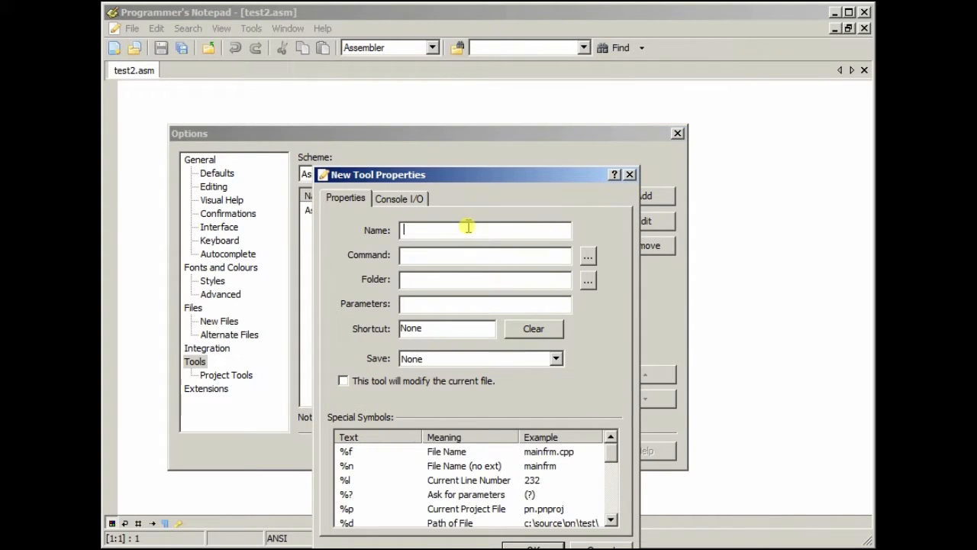
type("Open BIN in XVI32")
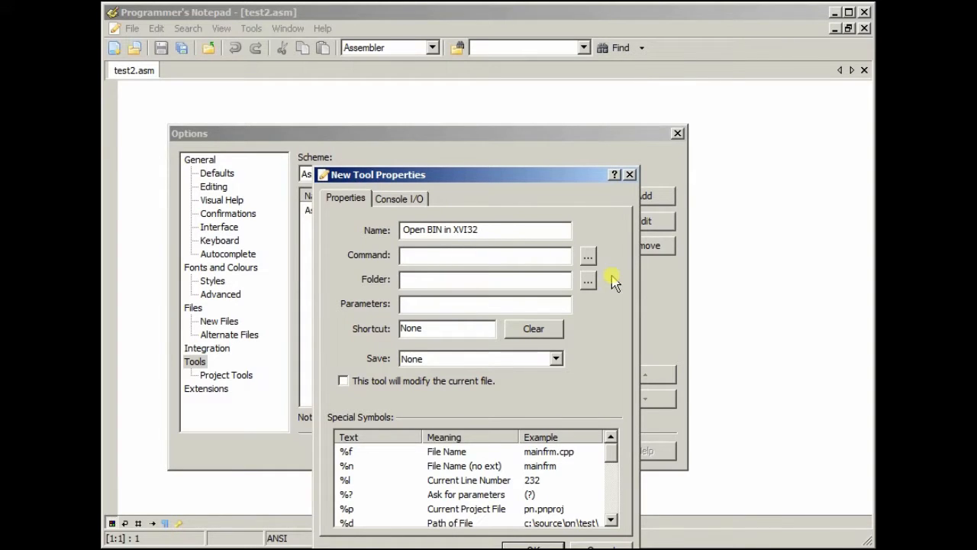
left_click(588, 255)
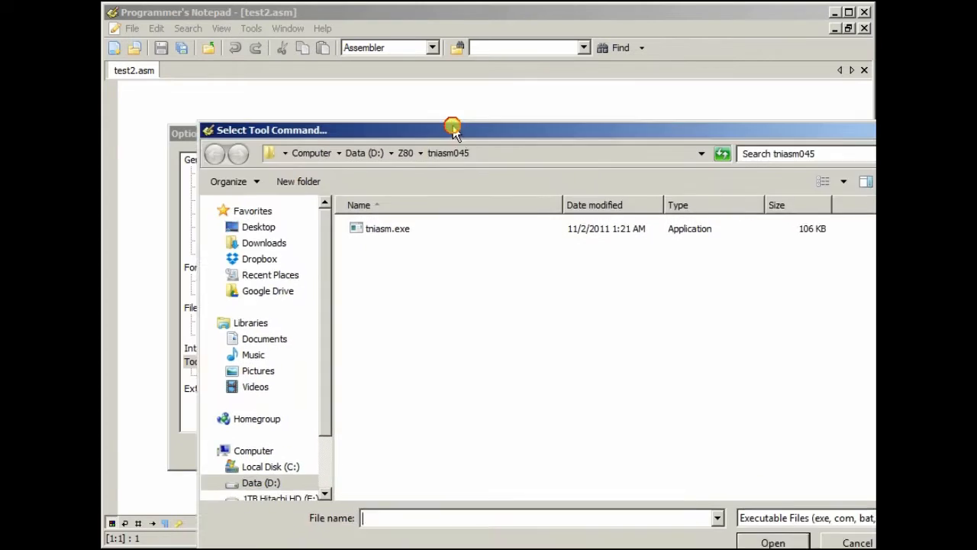
left_click_drag(452, 128, 198, 66)
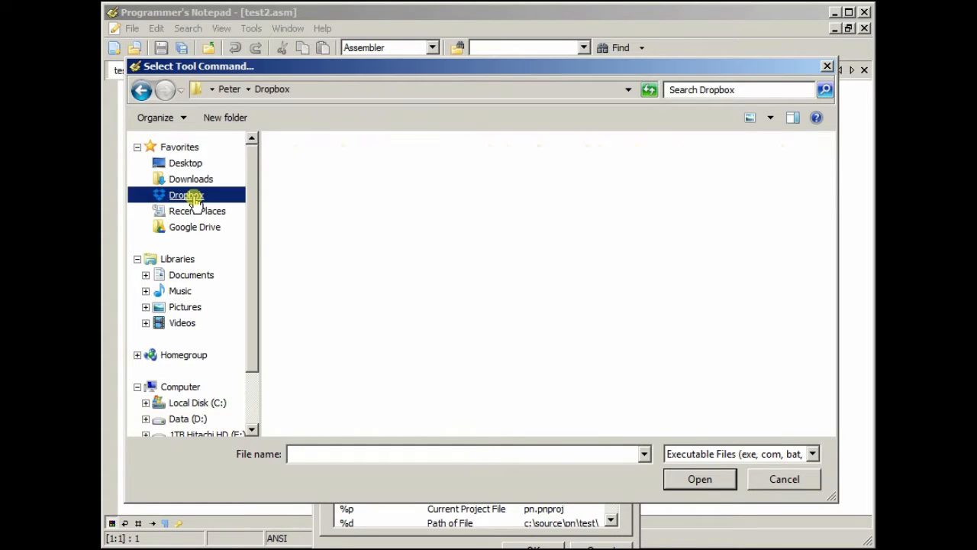
left_click(186, 195)
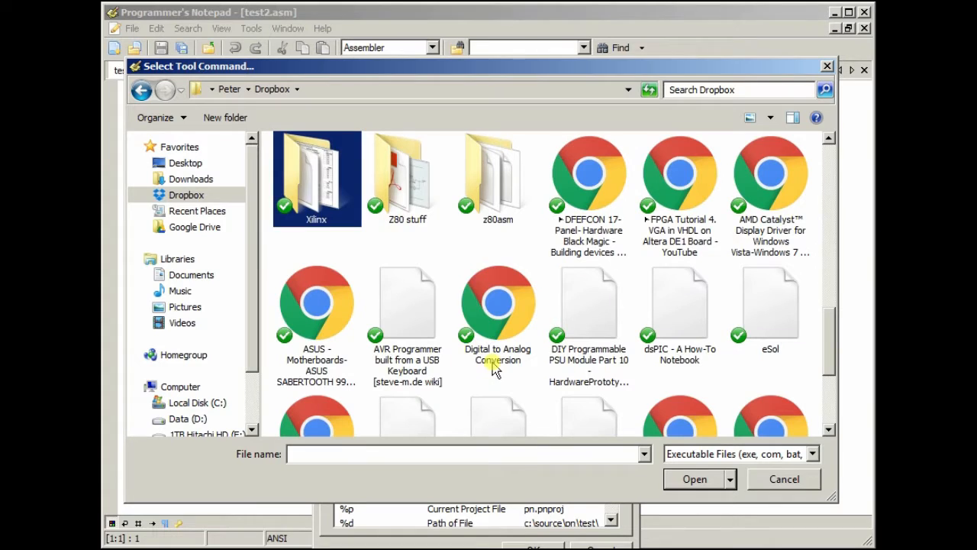
double_click(406, 177)
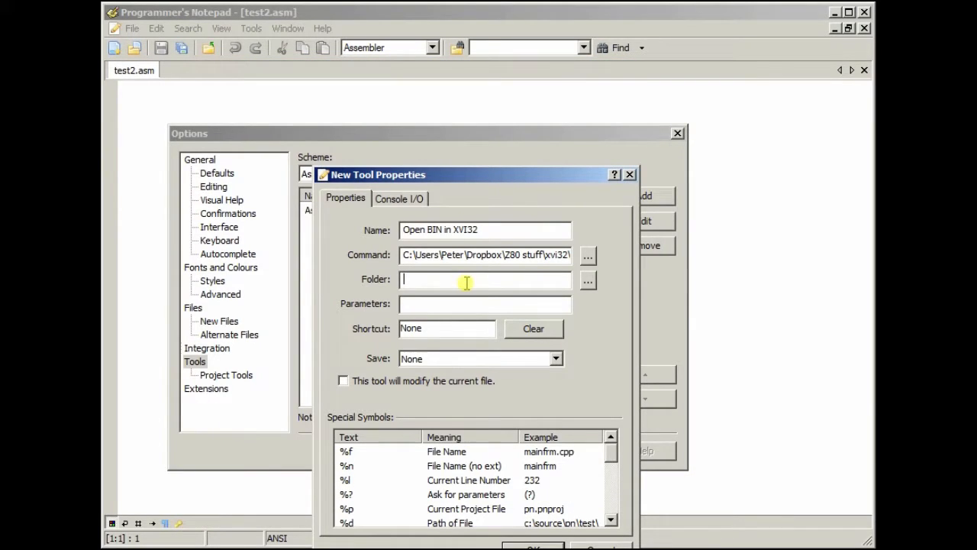
Give the XVI32 tool folder %d and parameters %n.bin, and save it.
type("%d")
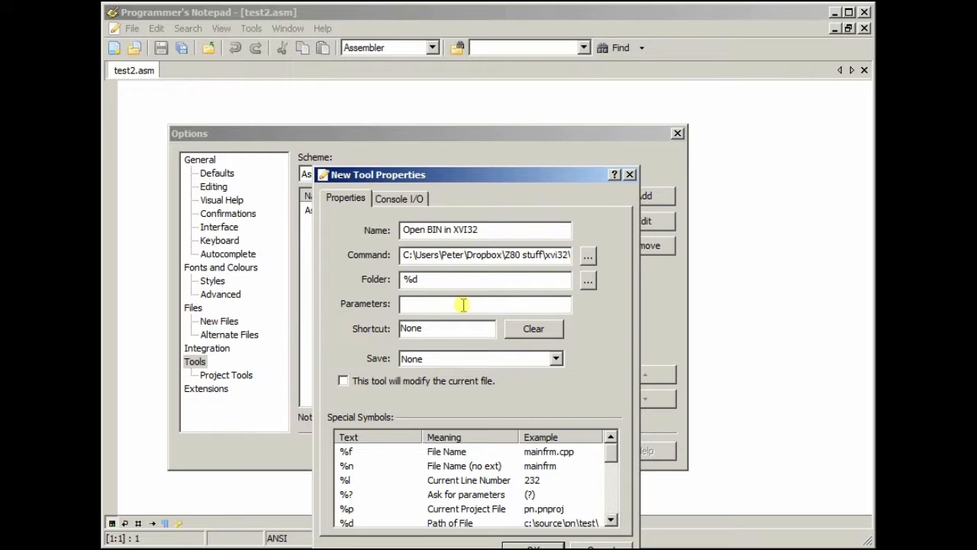
type("%n.")
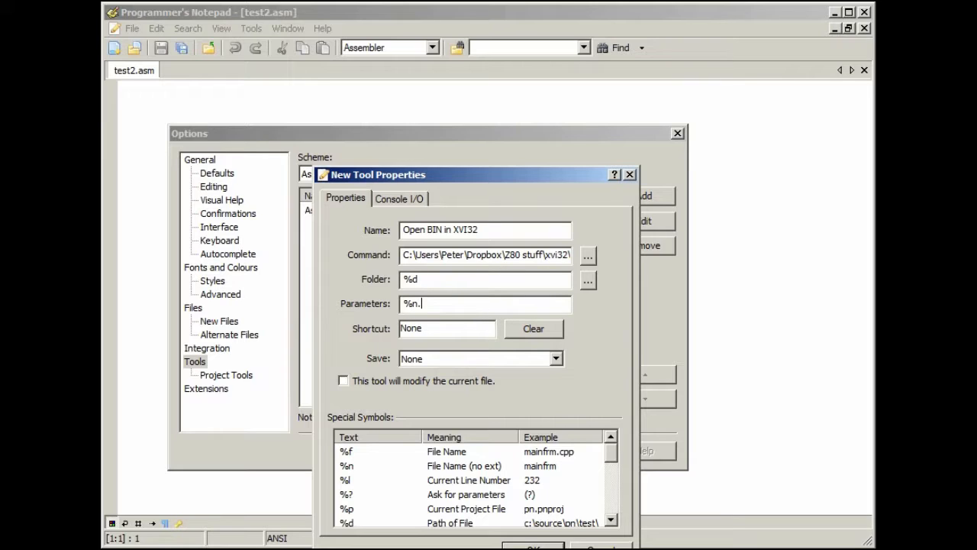
type("bin")
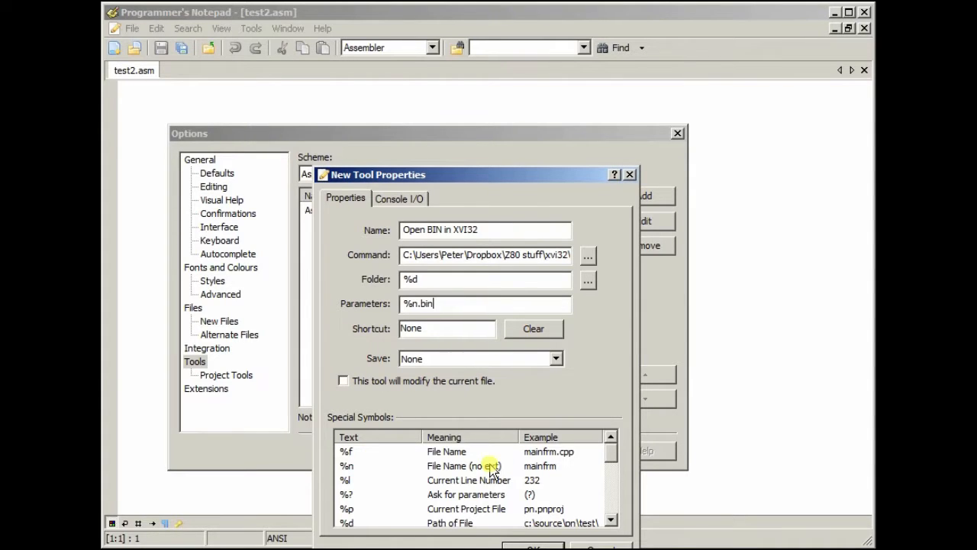
mouse_move(441, 328)
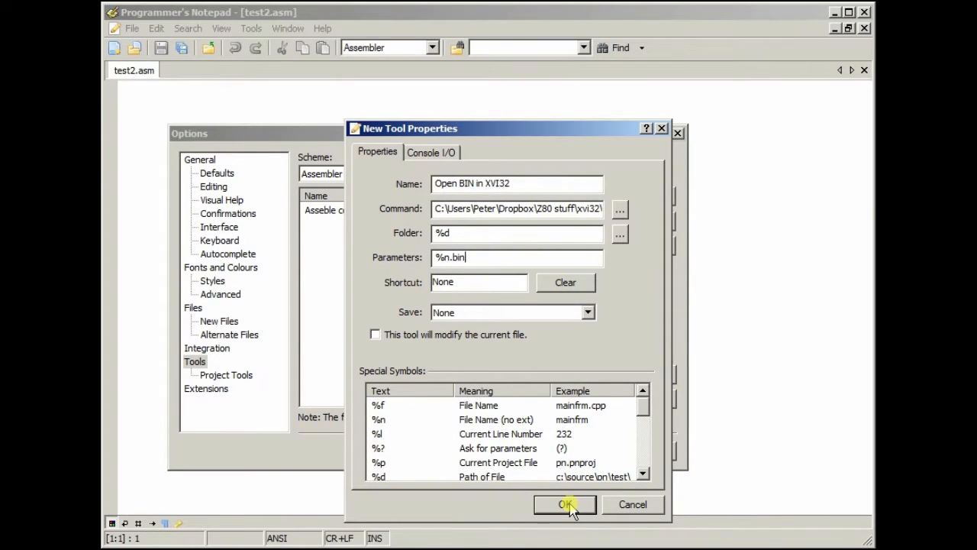
left_click(565, 504)
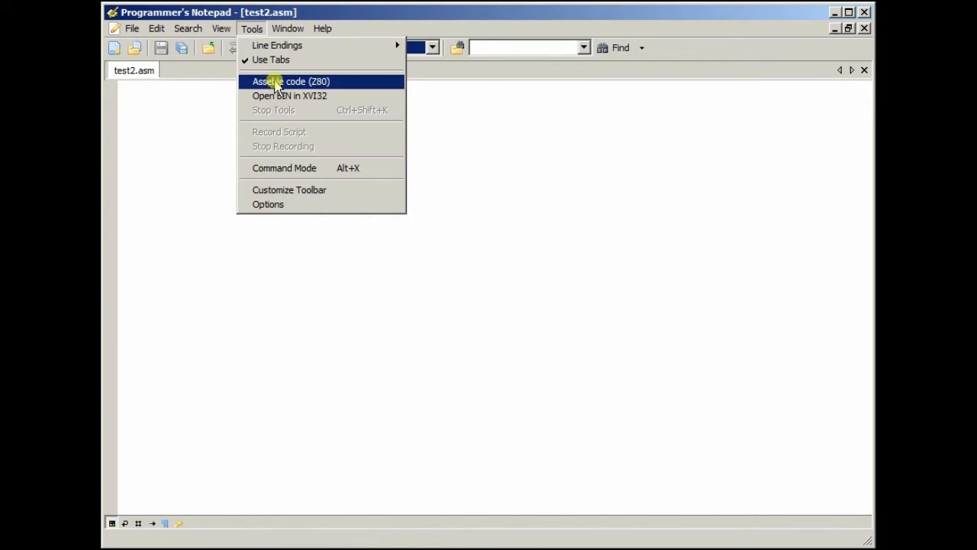
Run the Asseble code (Z80) tool on test2.asm.
left_click(290, 81)
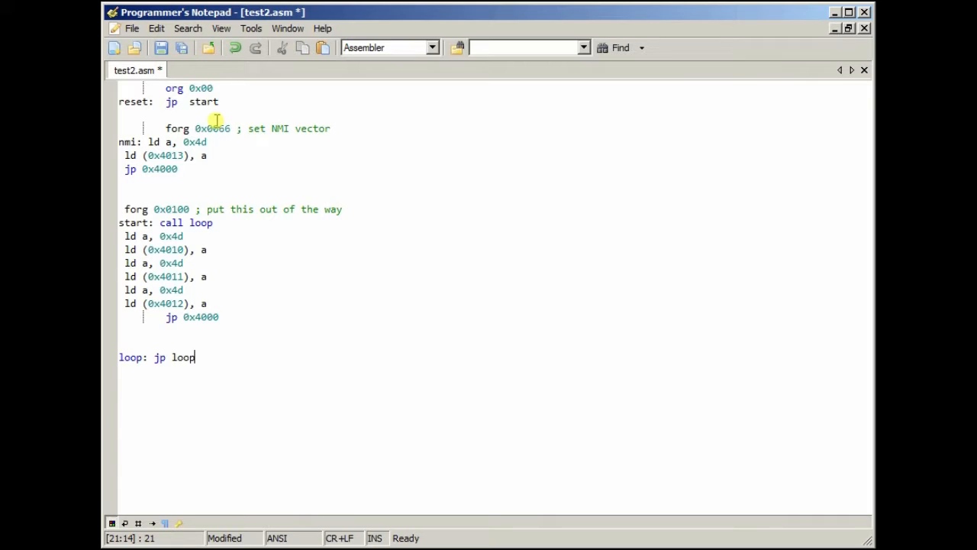
mouse_move(205, 172)
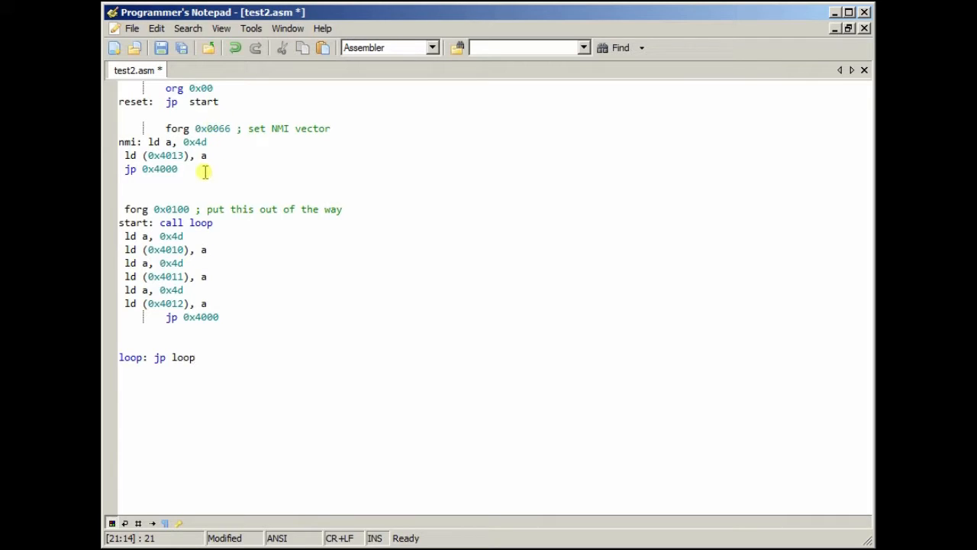
left_click(132, 87)
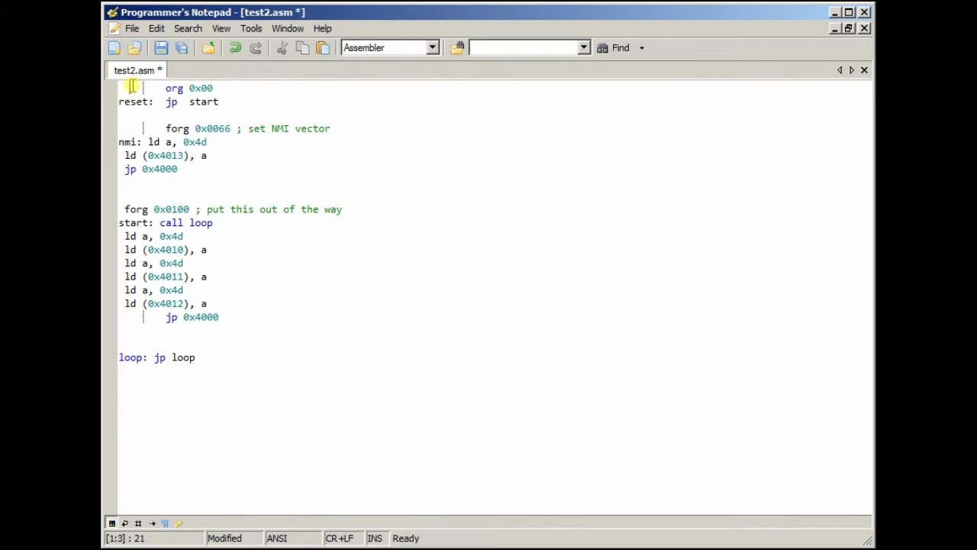
left_click_drag(166, 87, 214, 88)
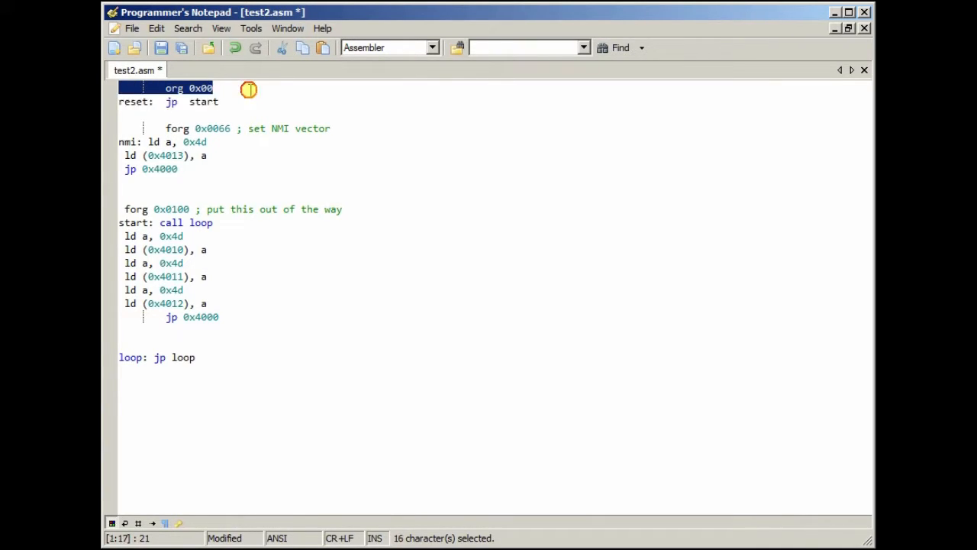
mouse_move(306, 205)
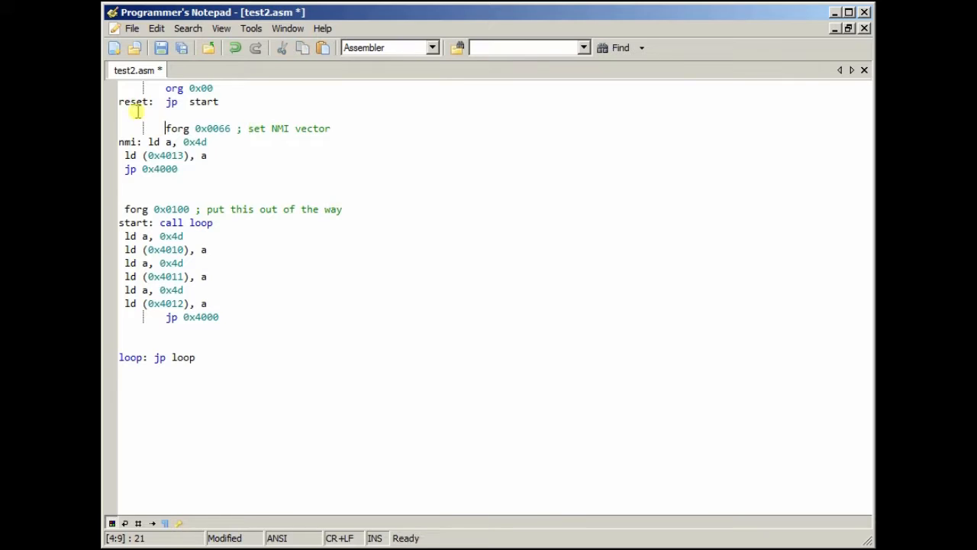
double_click(135, 102)
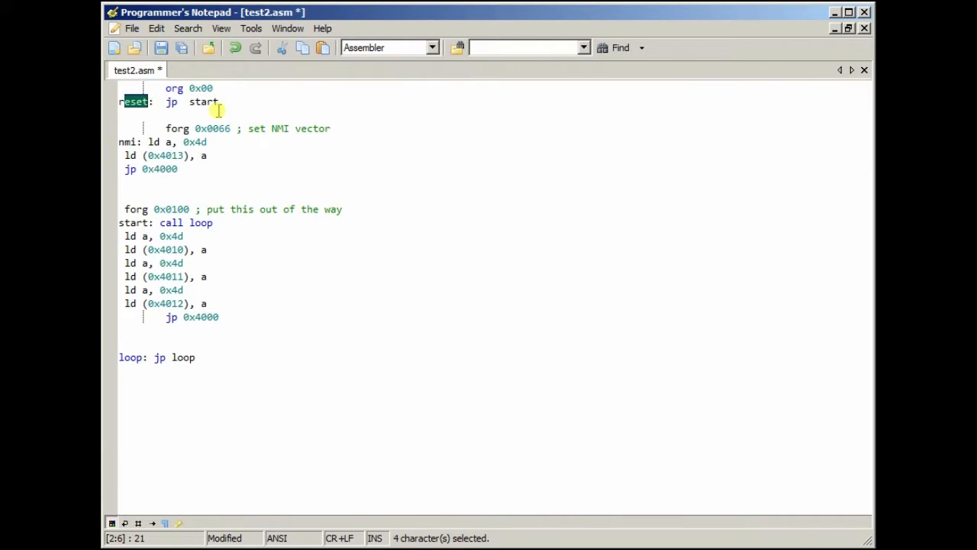
mouse_move(227, 106)
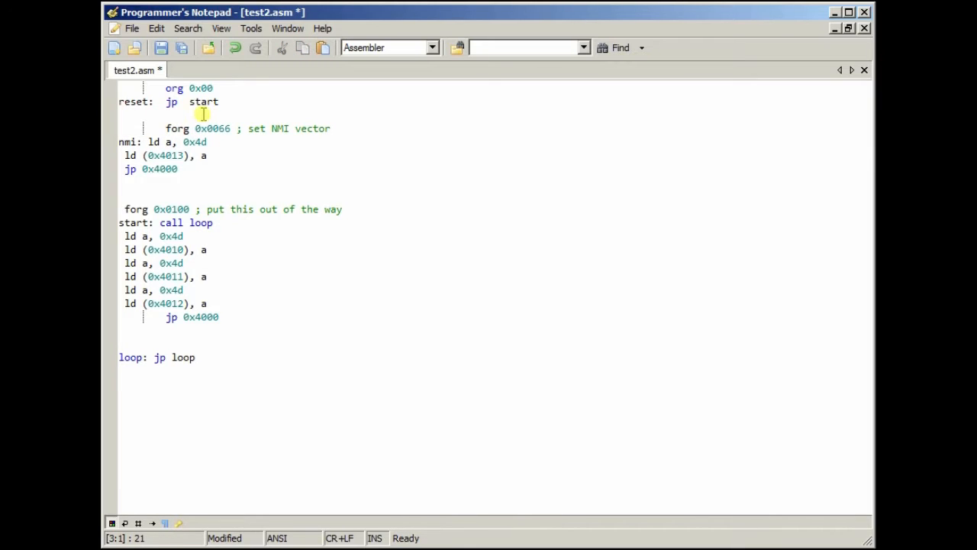
mouse_move(200, 141)
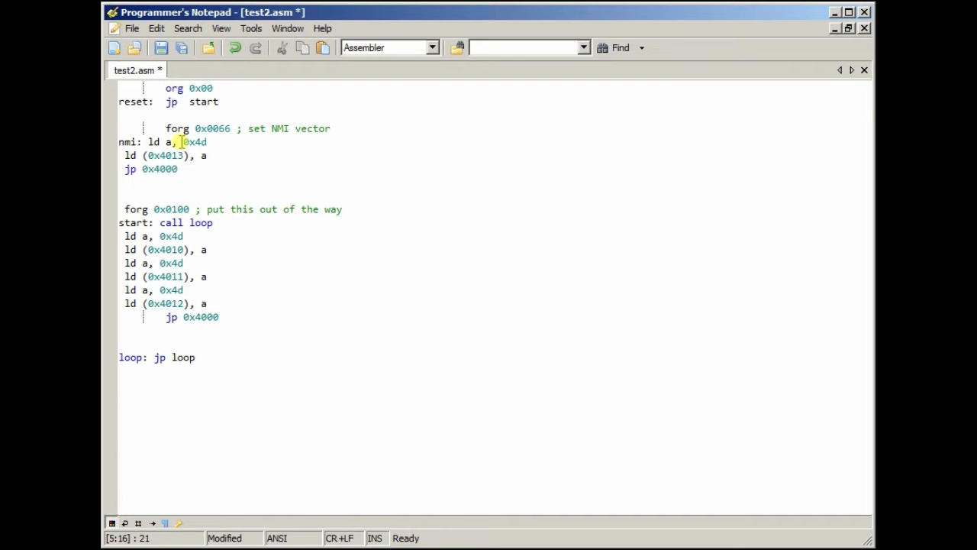
left_click(193, 177)
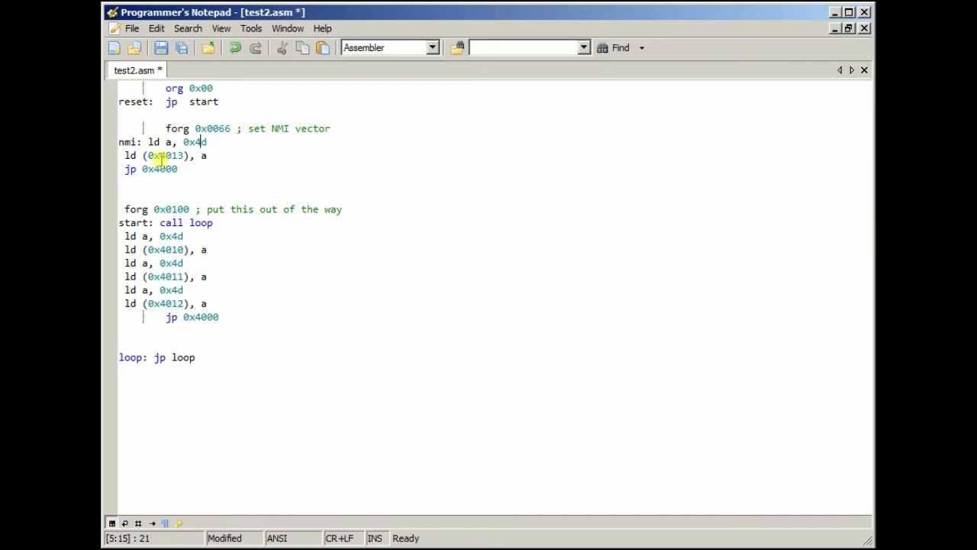
double_click(168, 155)
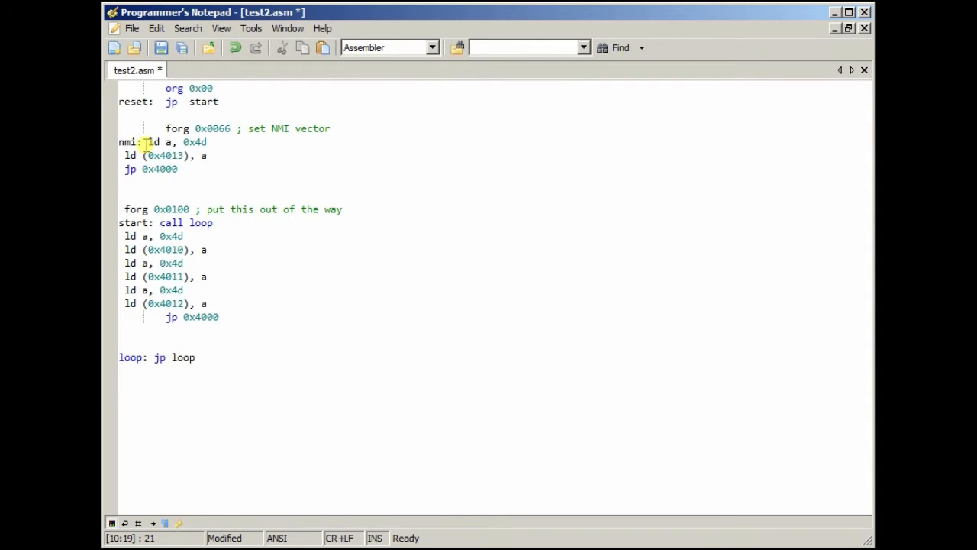
left_click_drag(146, 142, 174, 168)
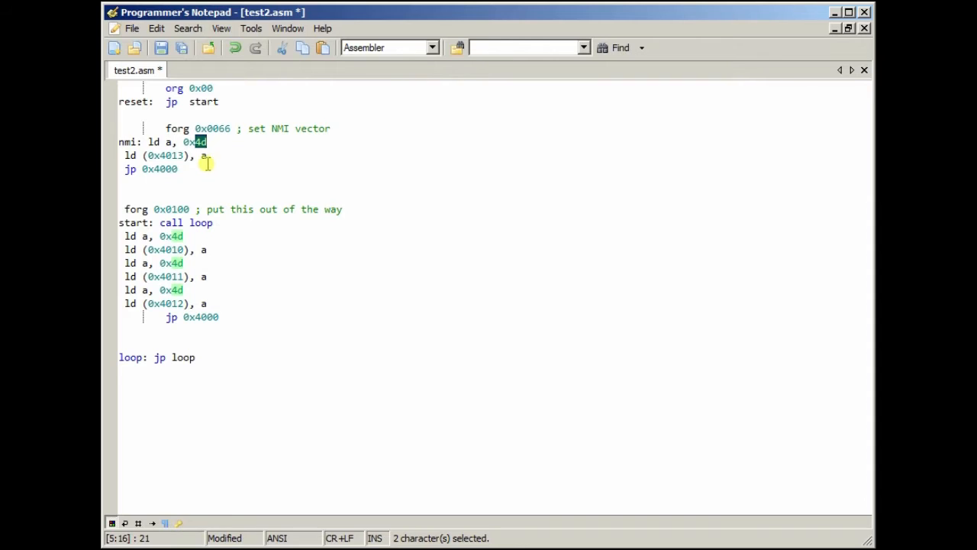
left_click(180, 156)
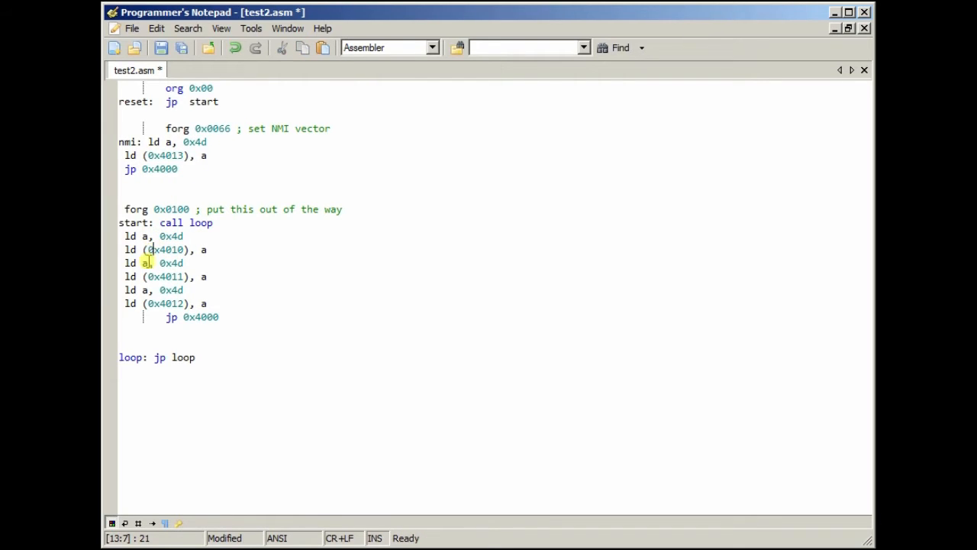
left_click(130, 269)
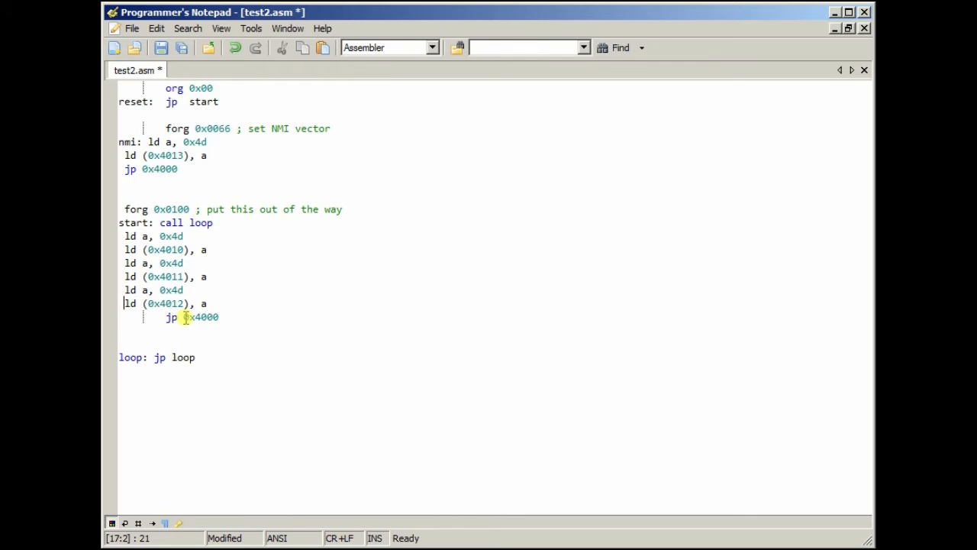
left_click(206, 357)
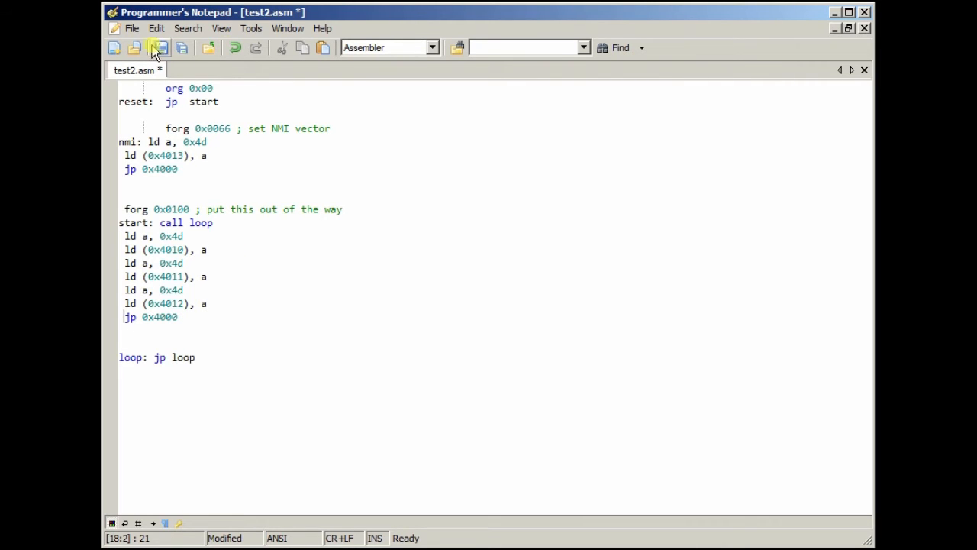
Save test2.asm and assemble it into test2.bin with the Asseble code (Z80) tool.
left_click(251, 29)
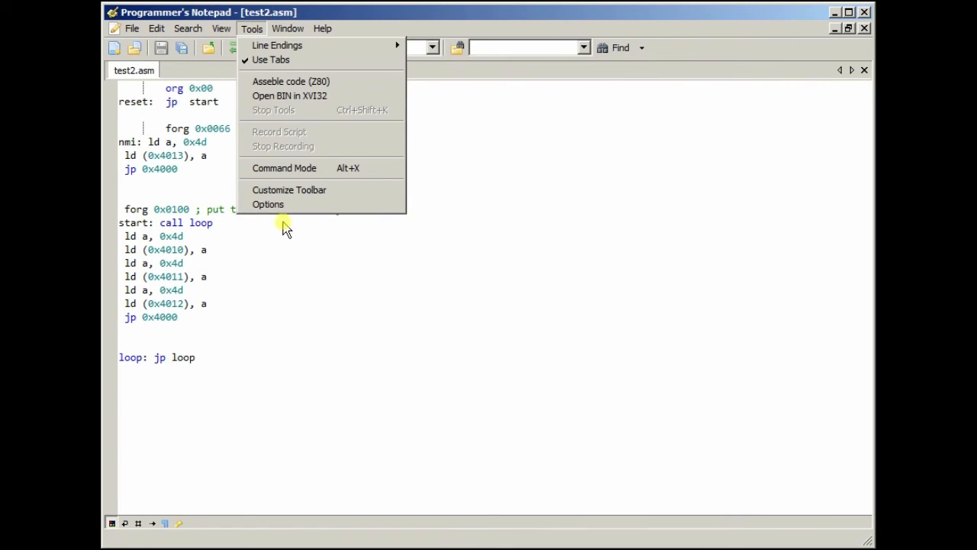
left_click(291, 81)
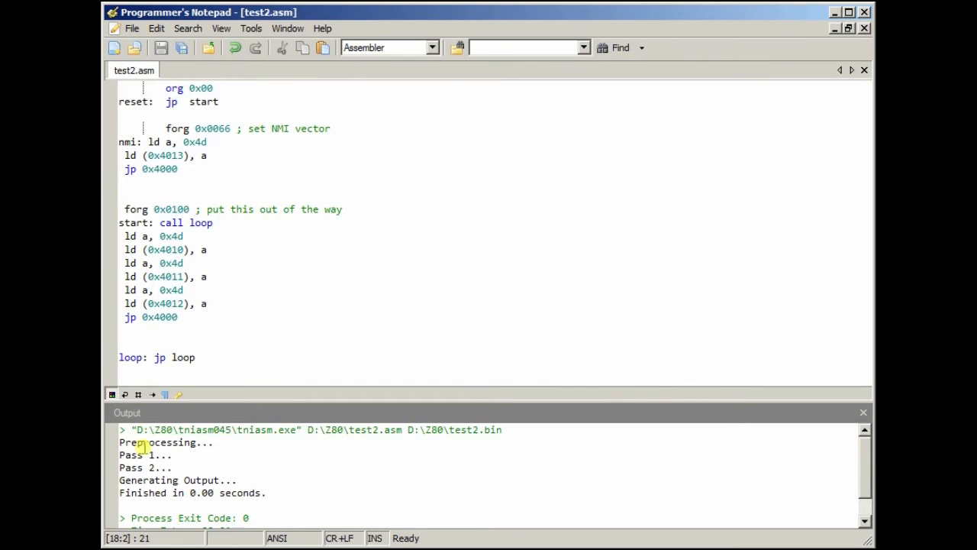
mouse_move(282, 430)
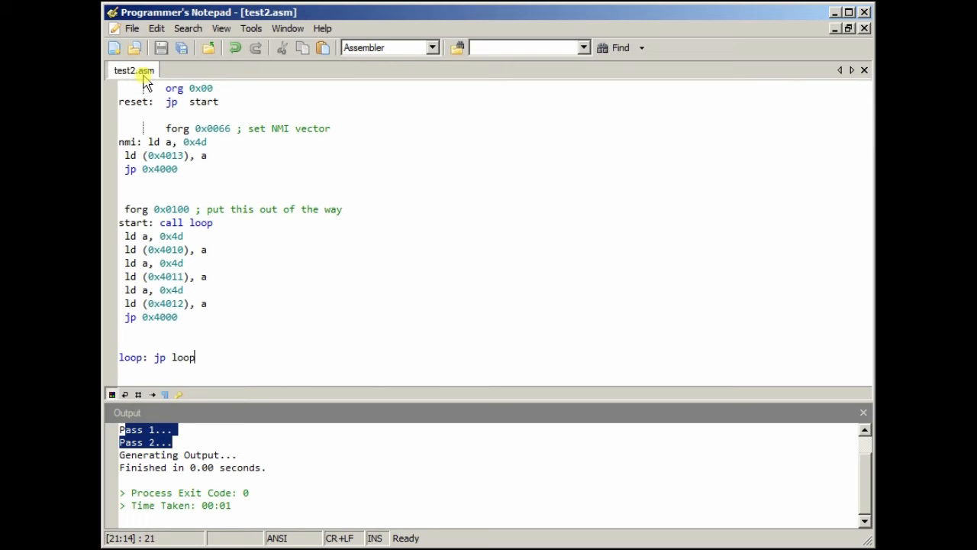
Open test2.bin in XVI32 and inspect its bytes, repositioning the hex editor window.
left_click(251, 29)
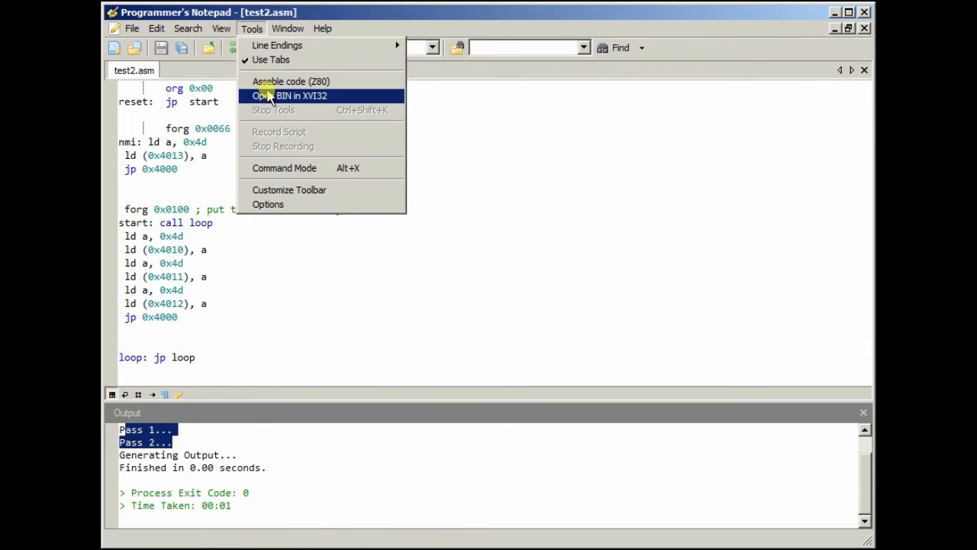
left_click(289, 96)
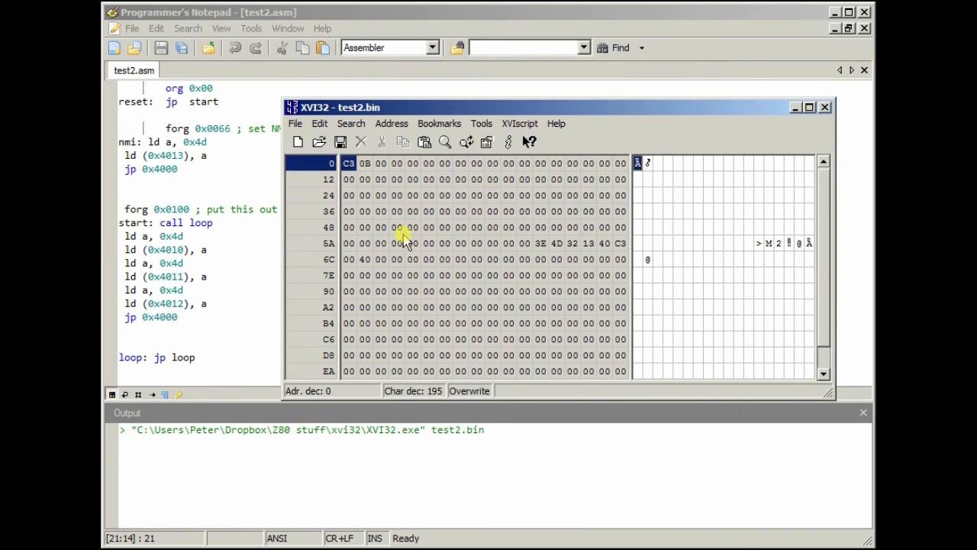
mouse_move(332, 246)
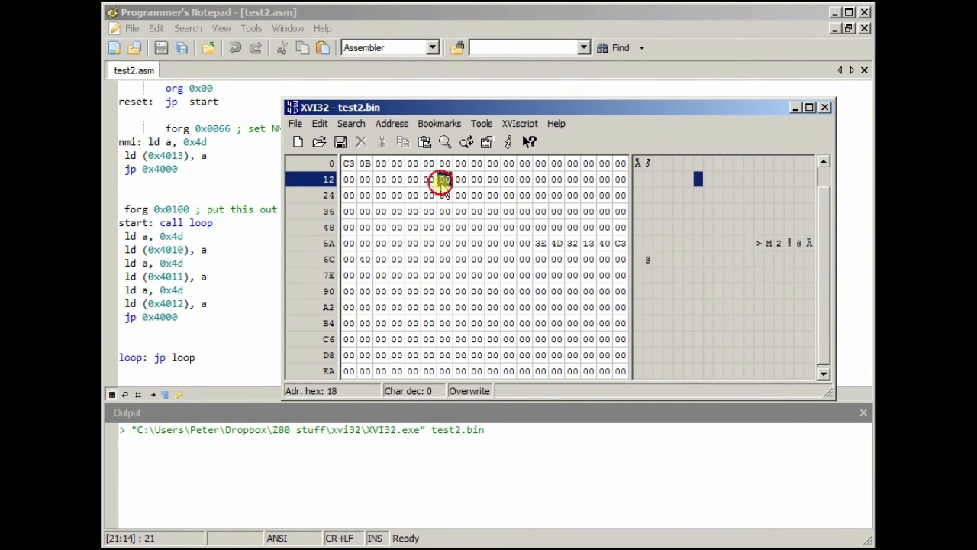
left_click(403, 179)
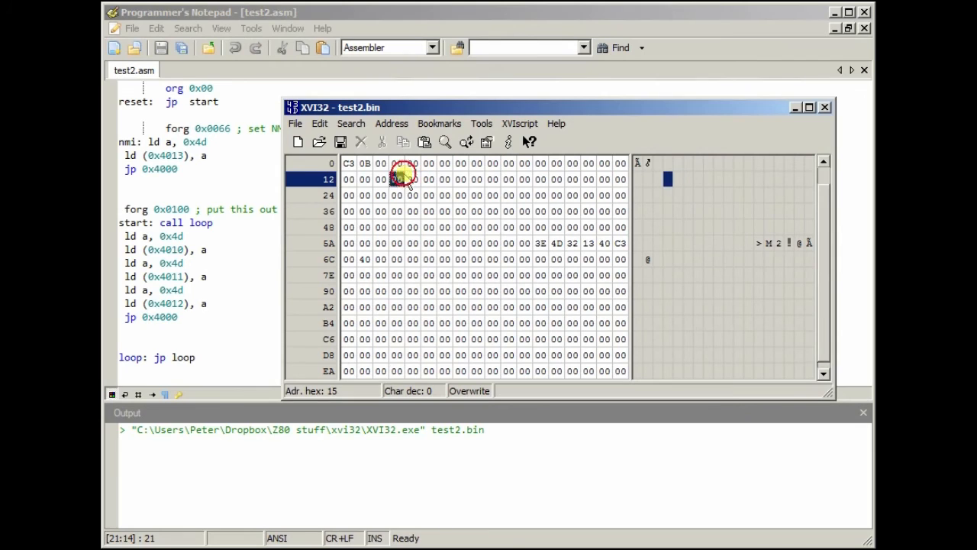
left_click(523, 243)
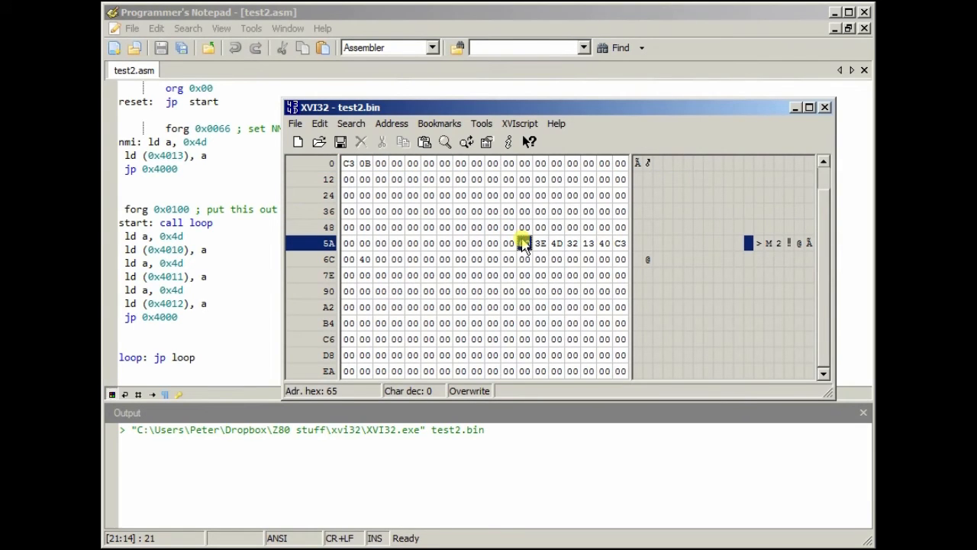
left_click_drag(344, 107, 454, 175)
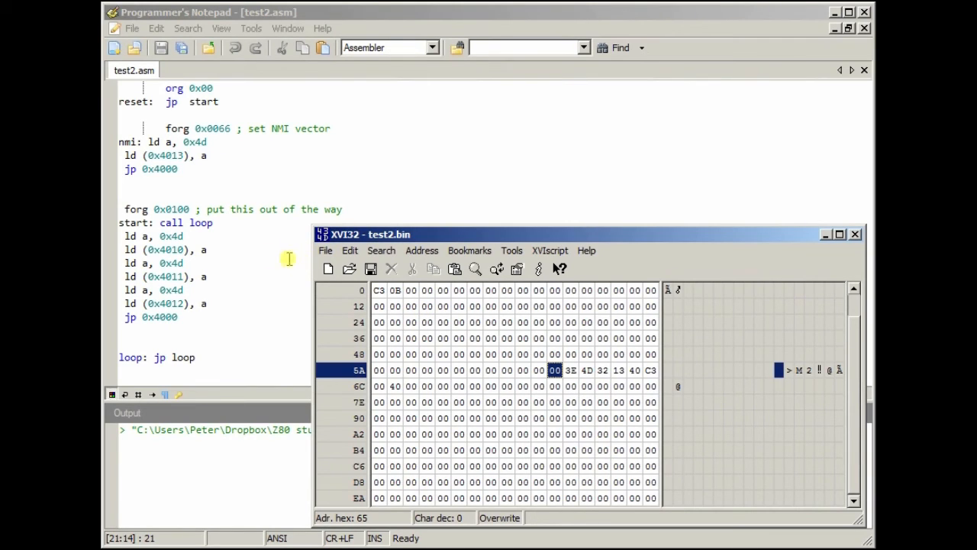
mouse_move(180, 185)
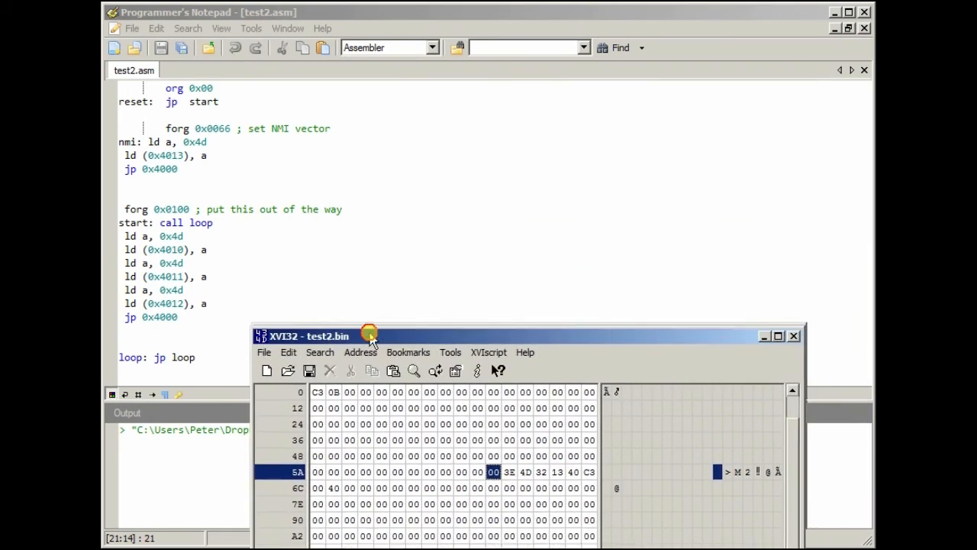
left_click_drag(369, 336, 417, 241)
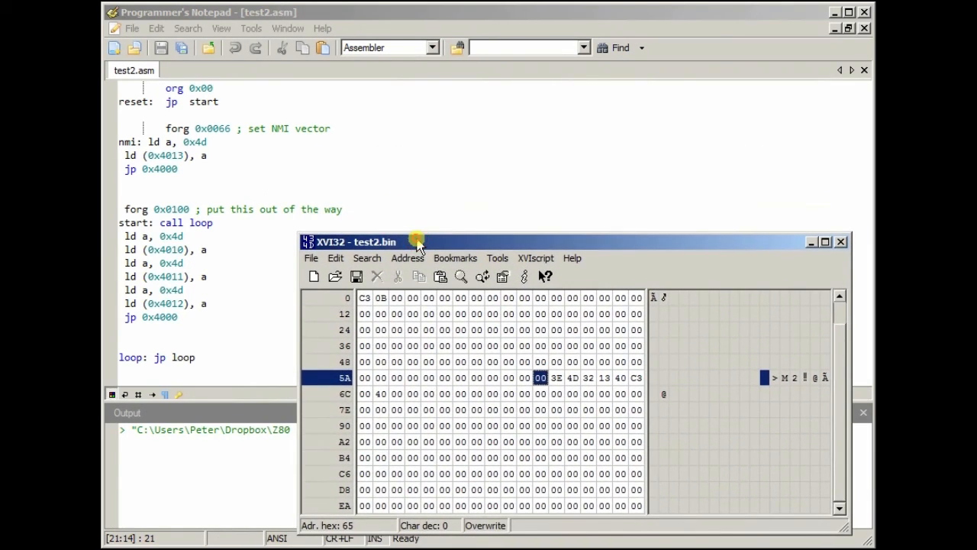